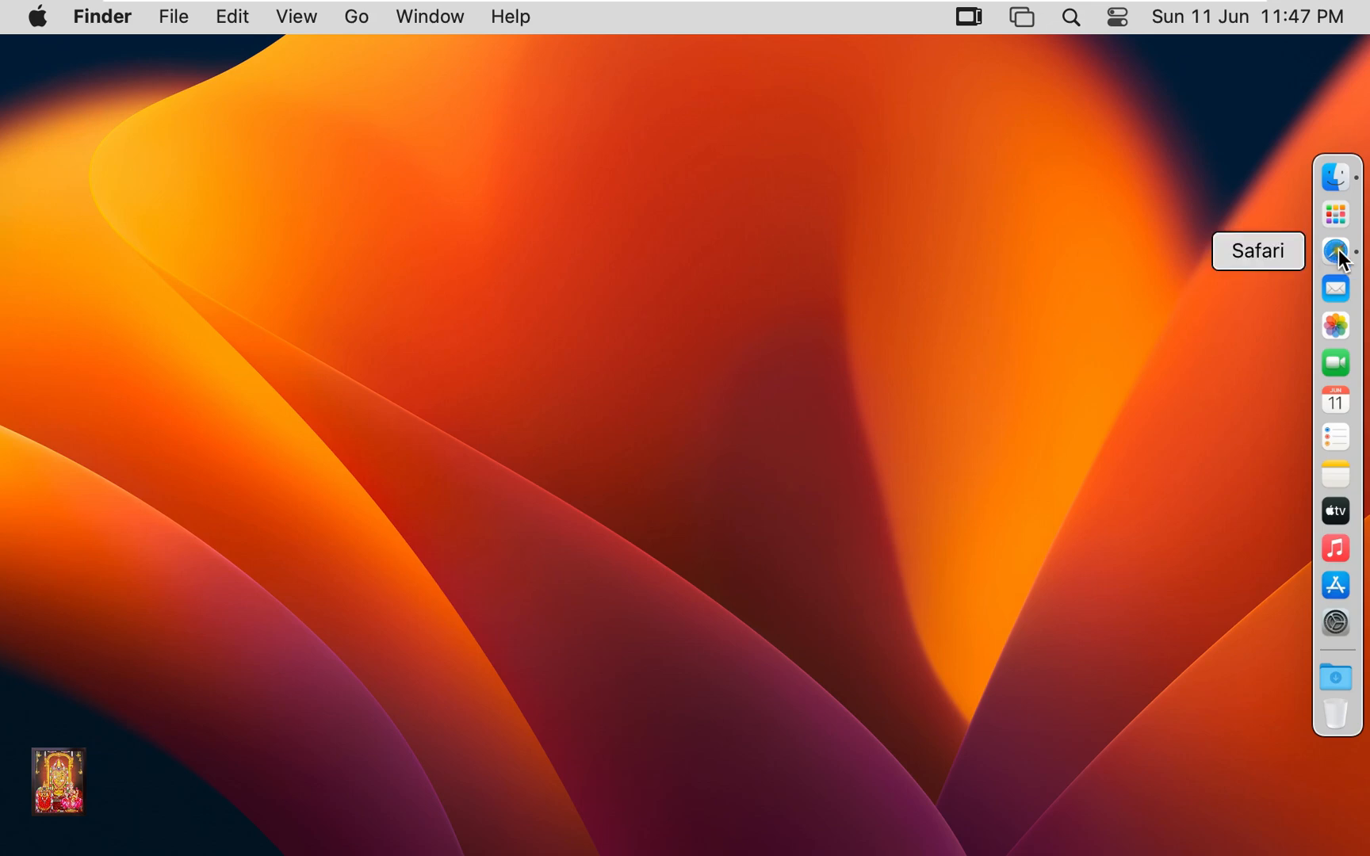
# Launch Safari, go to google.co.in and dismiss the Google sign-in prompt
pyautogui.click(1334, 251)
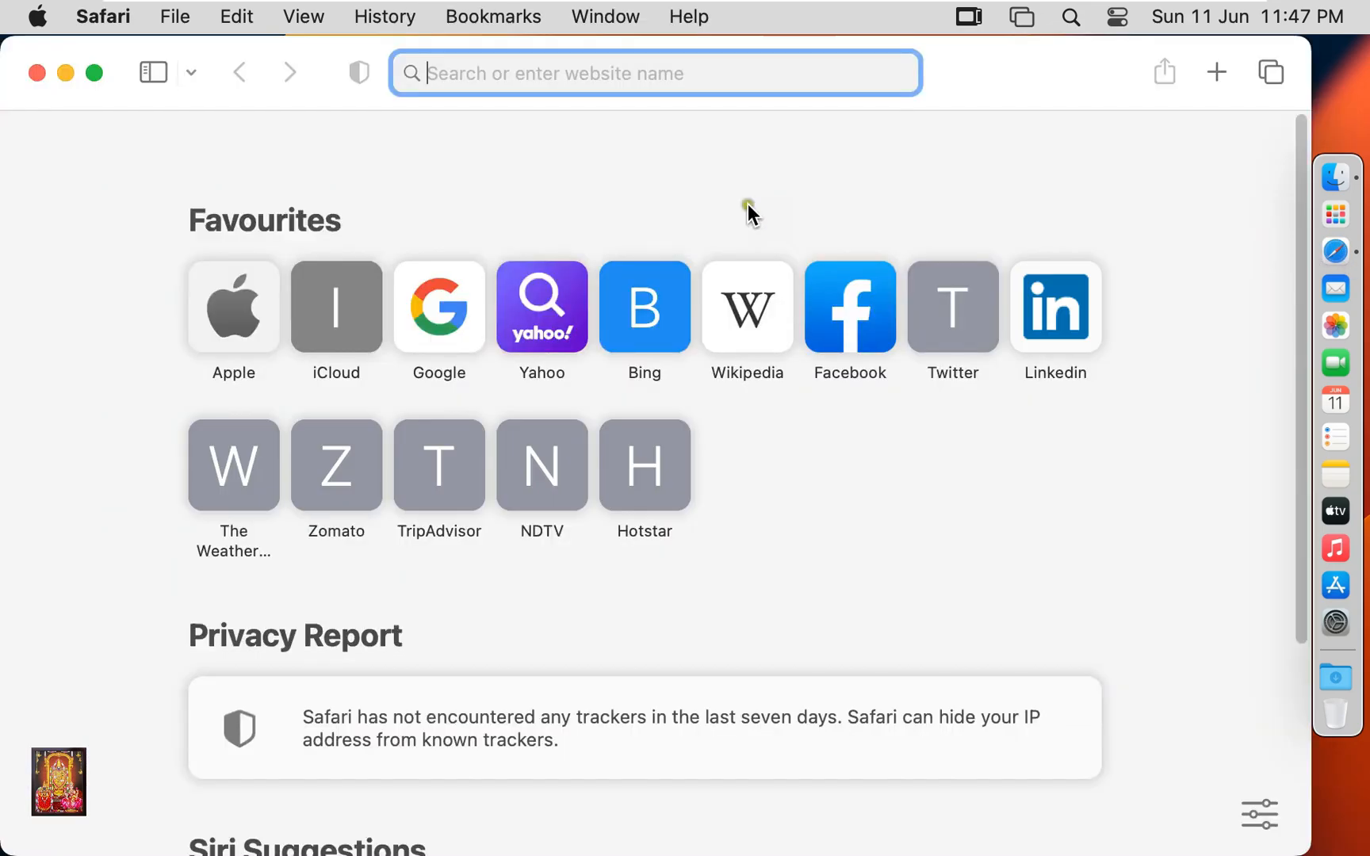
pyautogui.write('google.co.in')
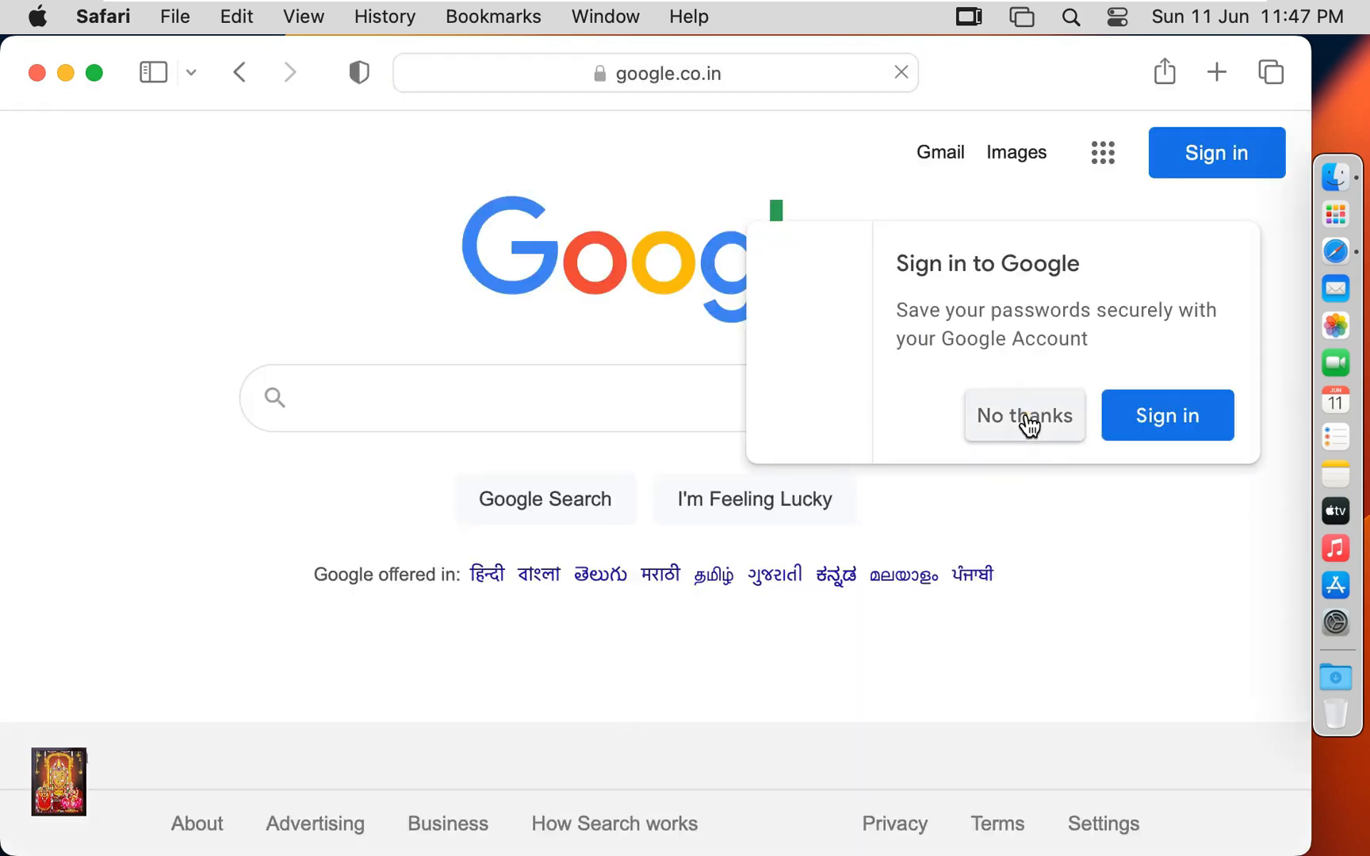
pyautogui.click(1022, 414)
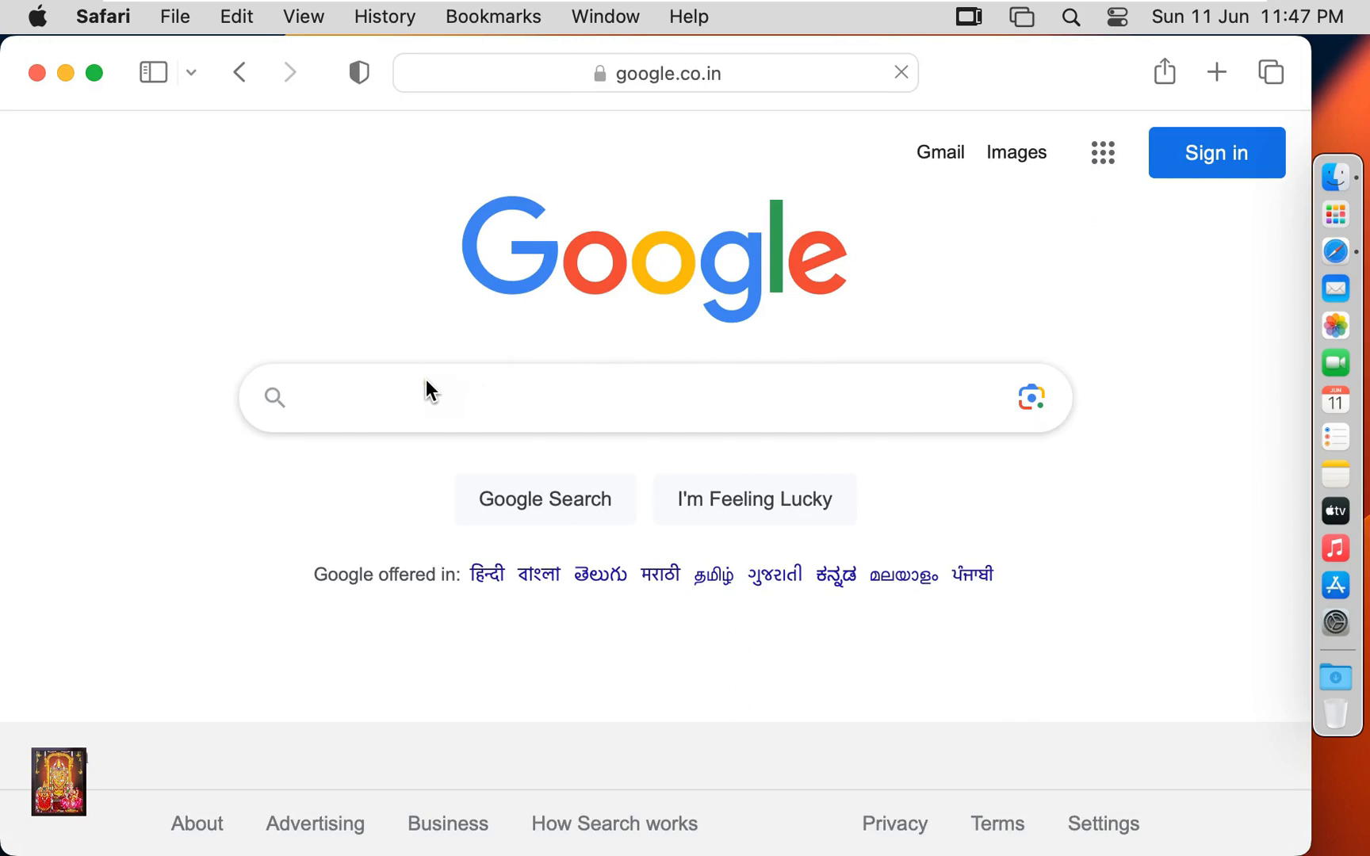
# Search Google for 'download python' using the suggestion
pyautogui.write('download py')
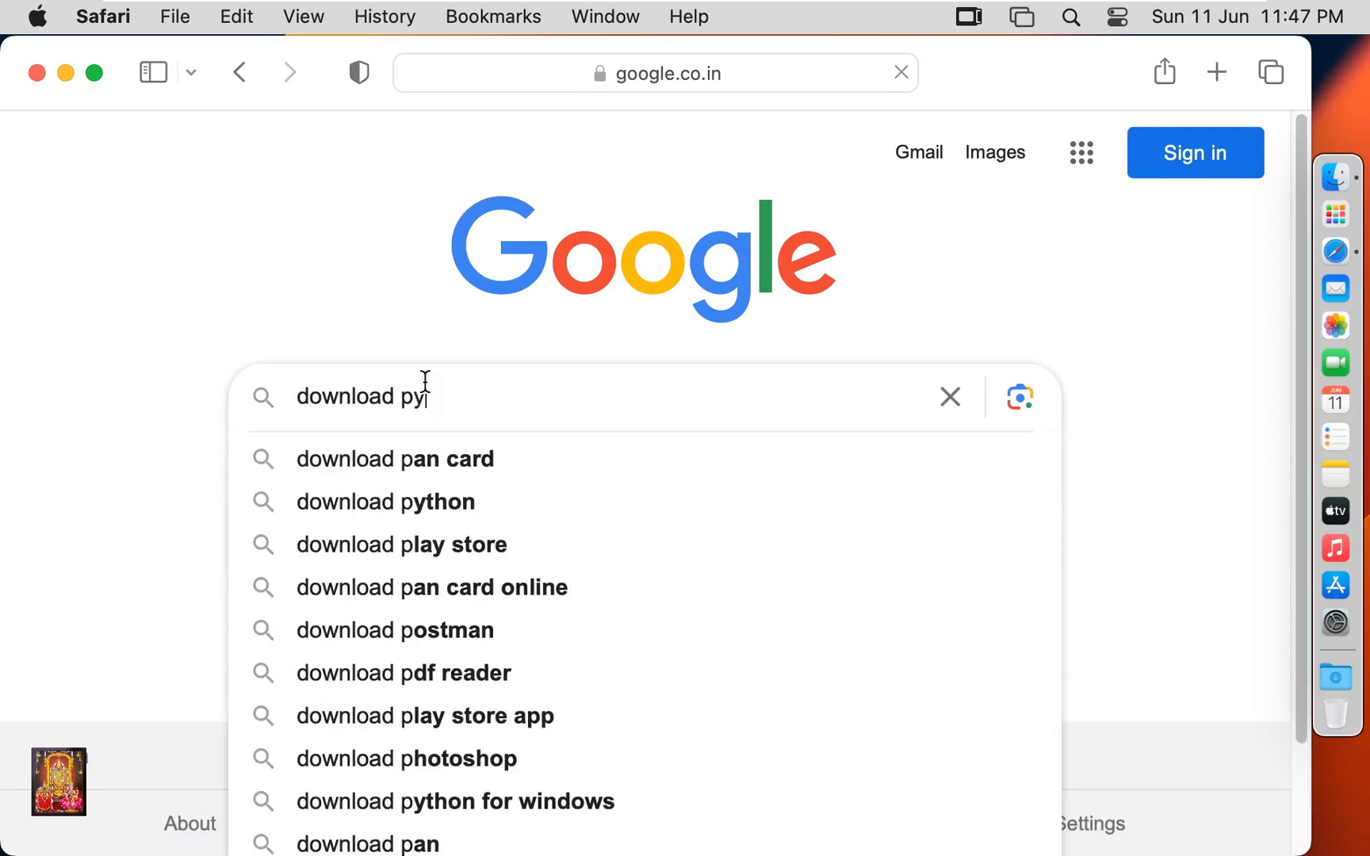
pyautogui.write('th')
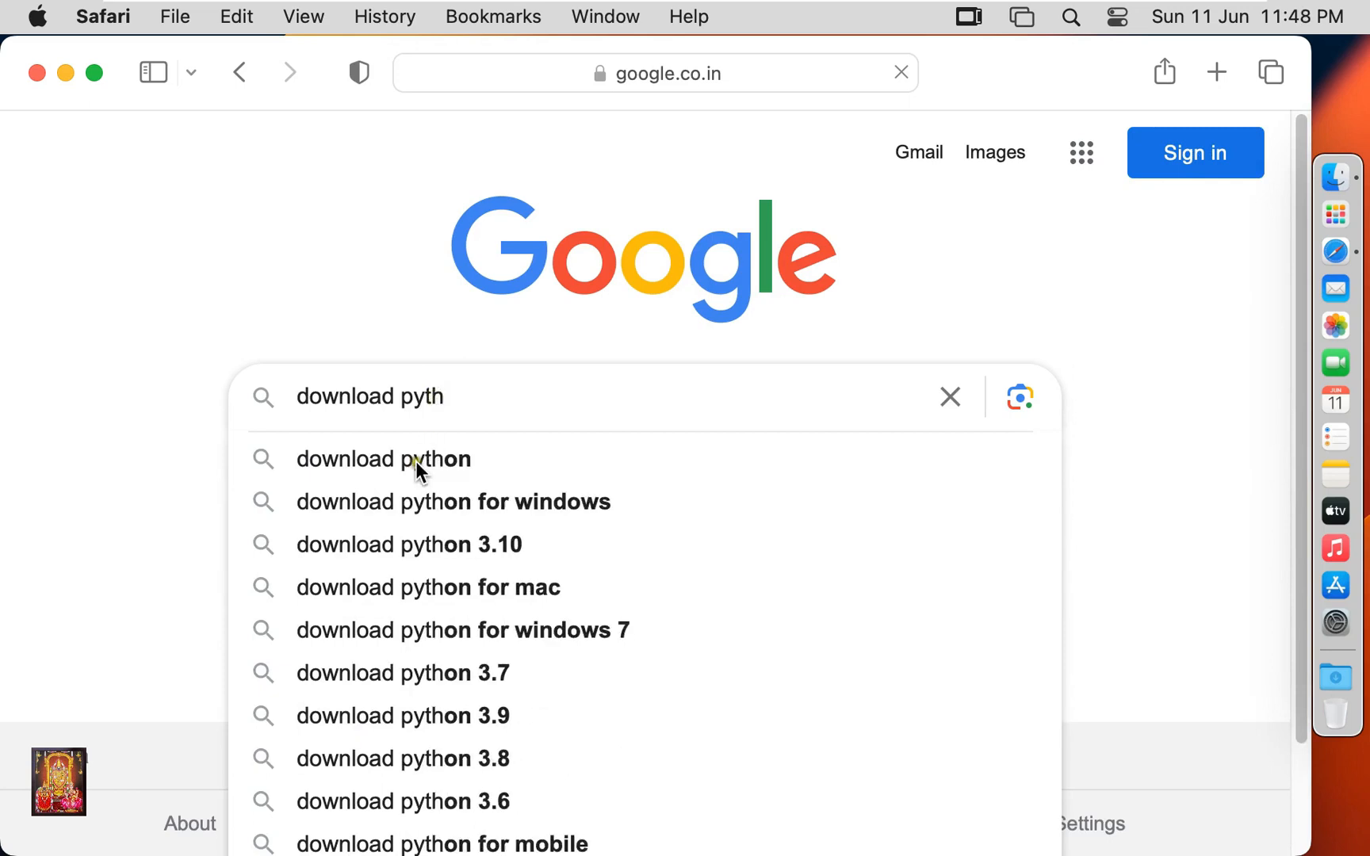
pyautogui.click(383, 459)
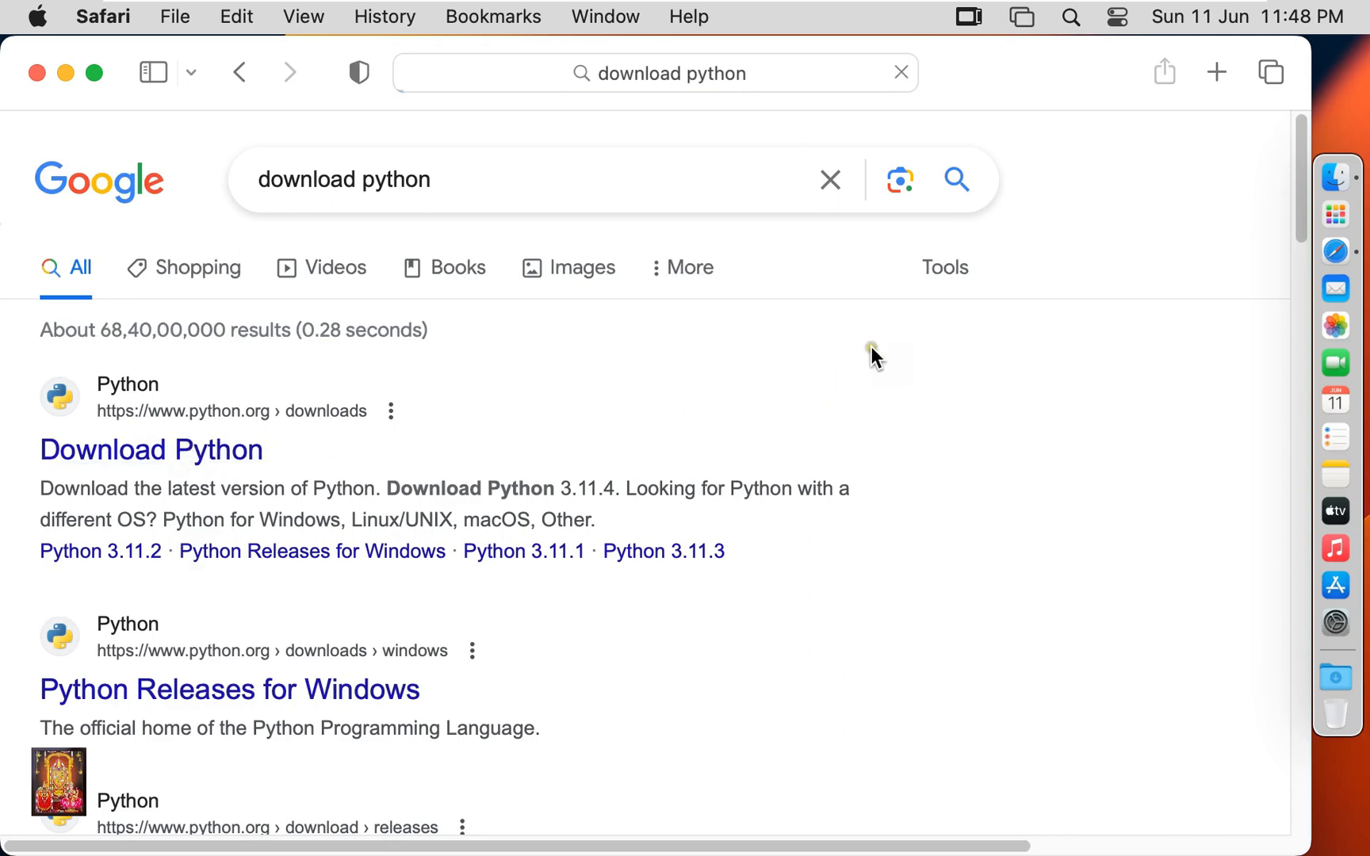
# Open python.org's Download Python page from the search results
pyautogui.click(151, 449)
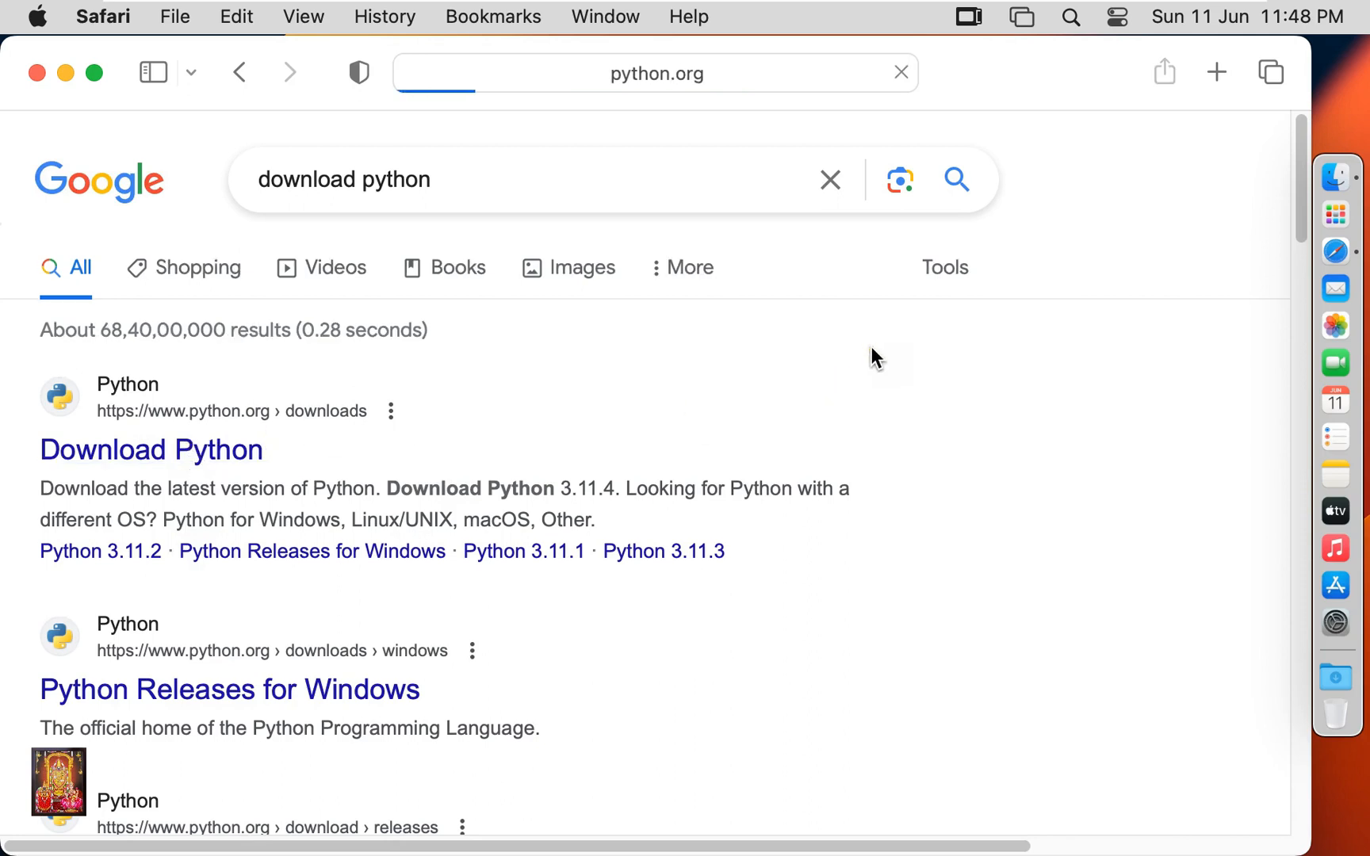
pyautogui.click(151, 449)
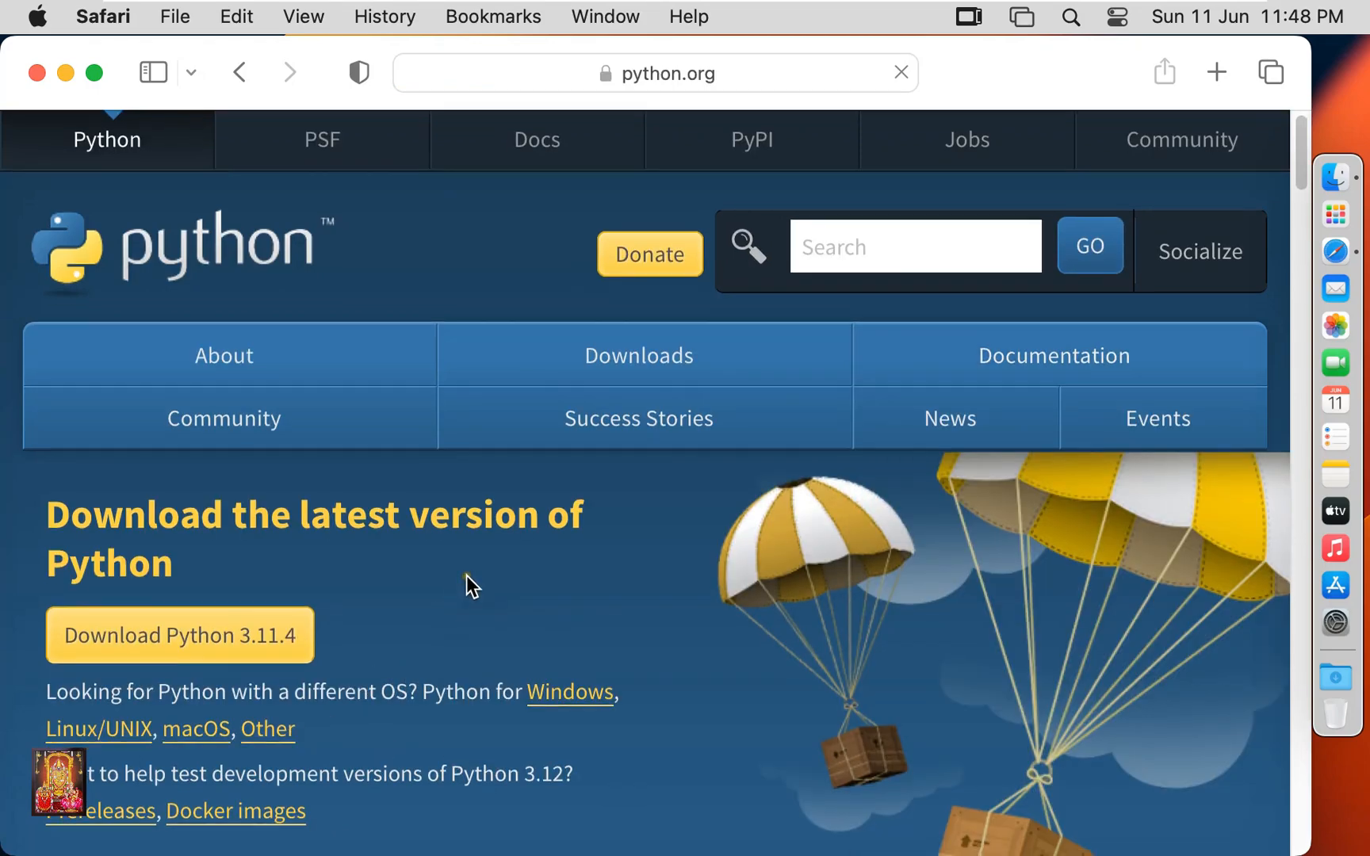
pyautogui.scroll(-3)
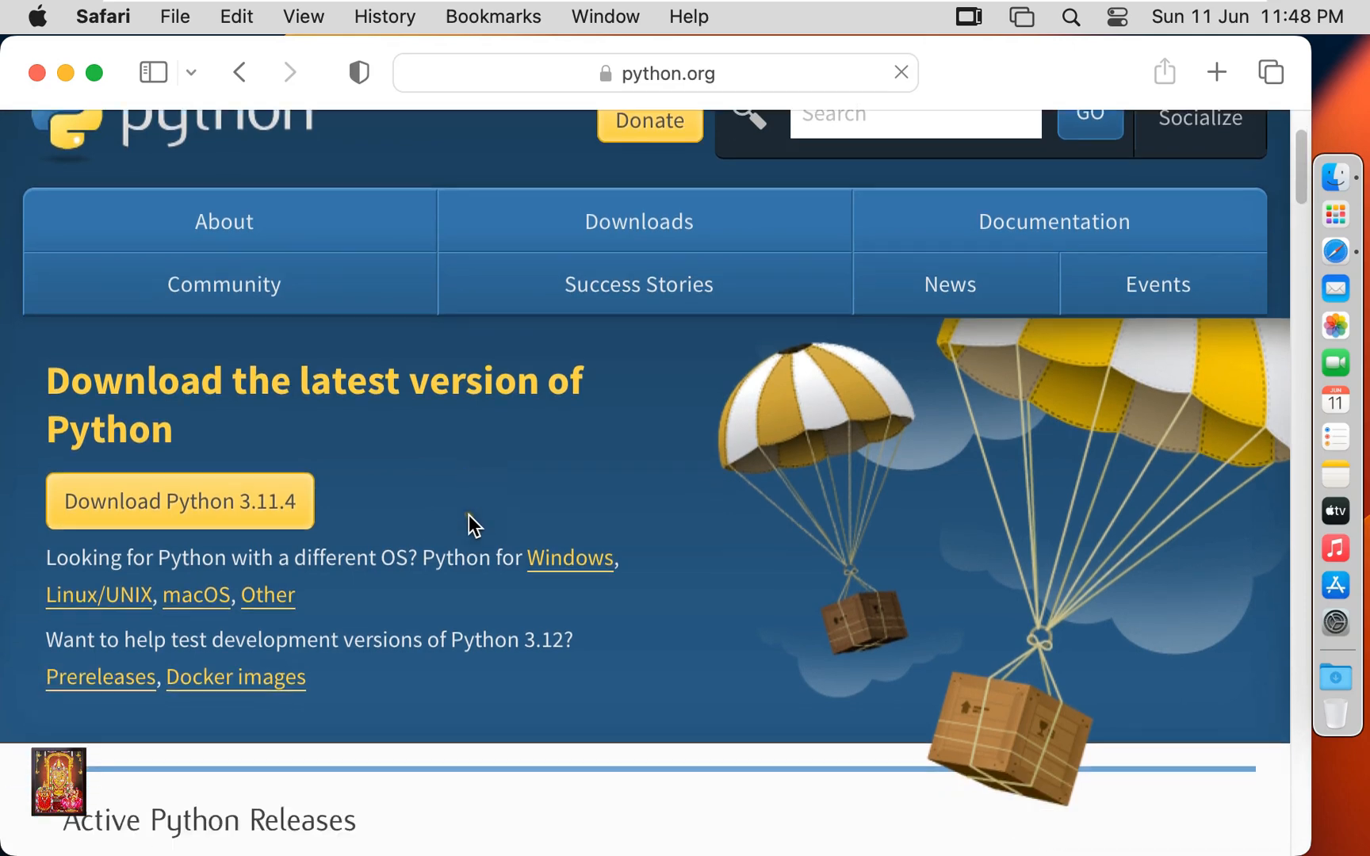
pyautogui.scroll(-3)
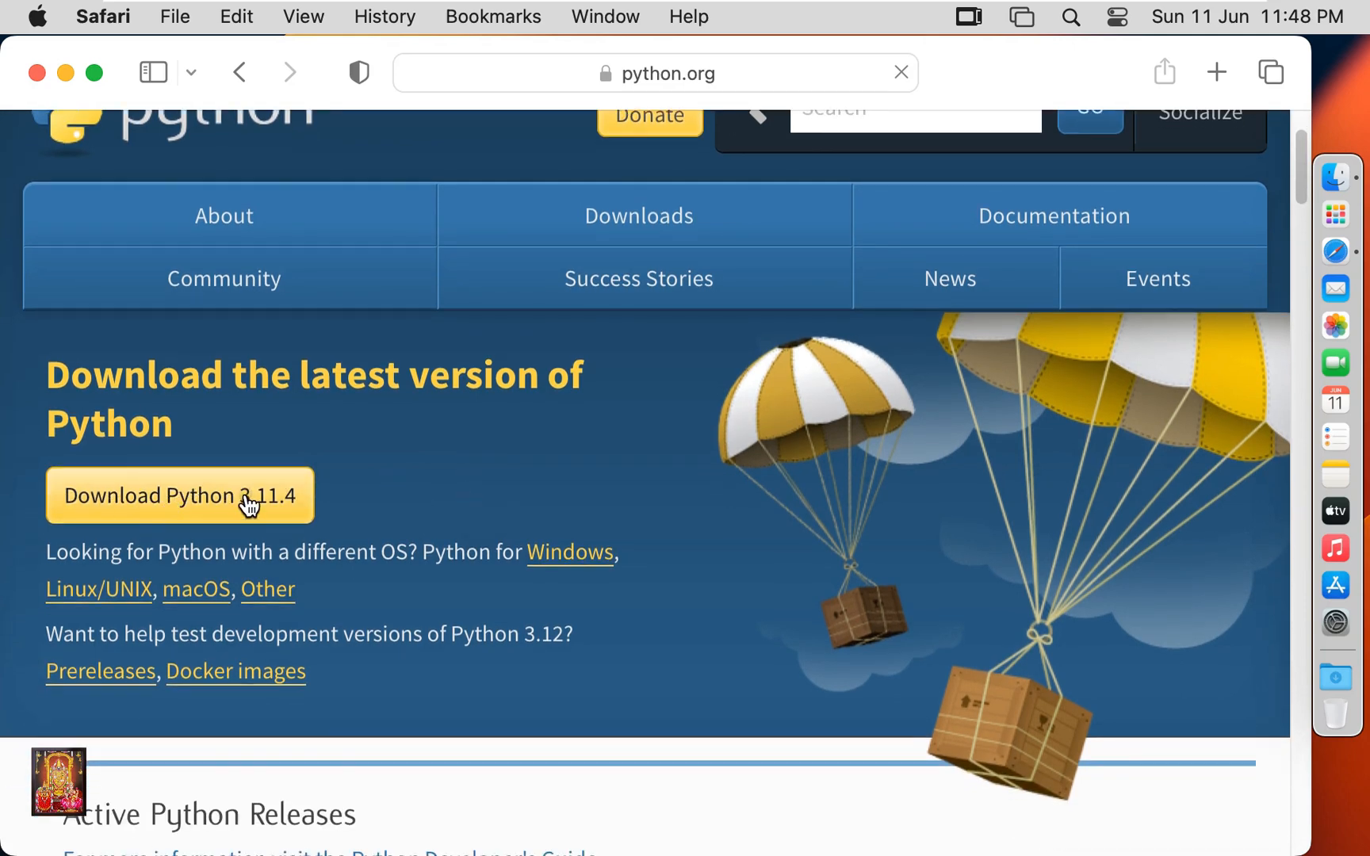
# Open the Python 3.11.4 release page and scroll down to its files table
pyautogui.click(179, 496)
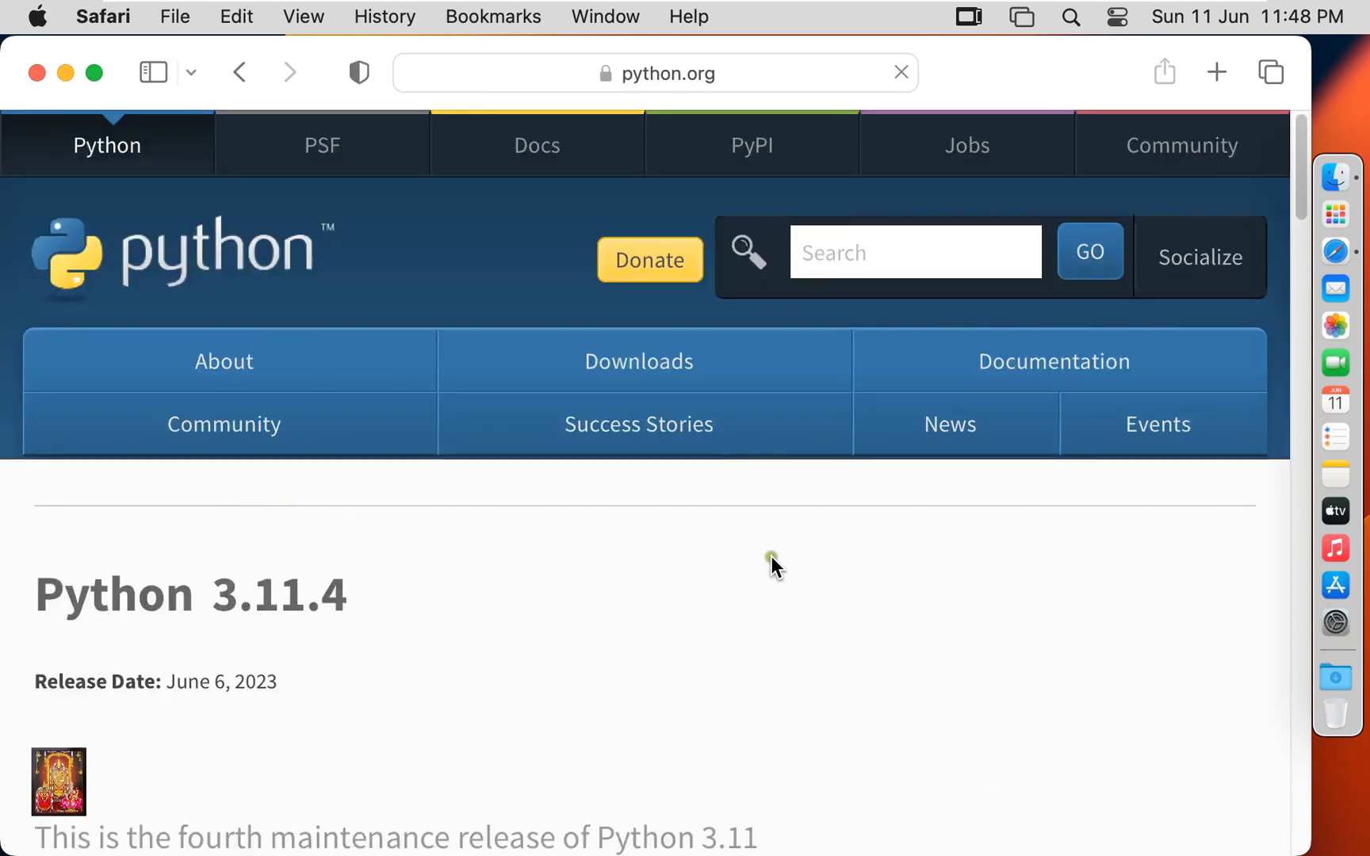
pyautogui.scroll(-3)
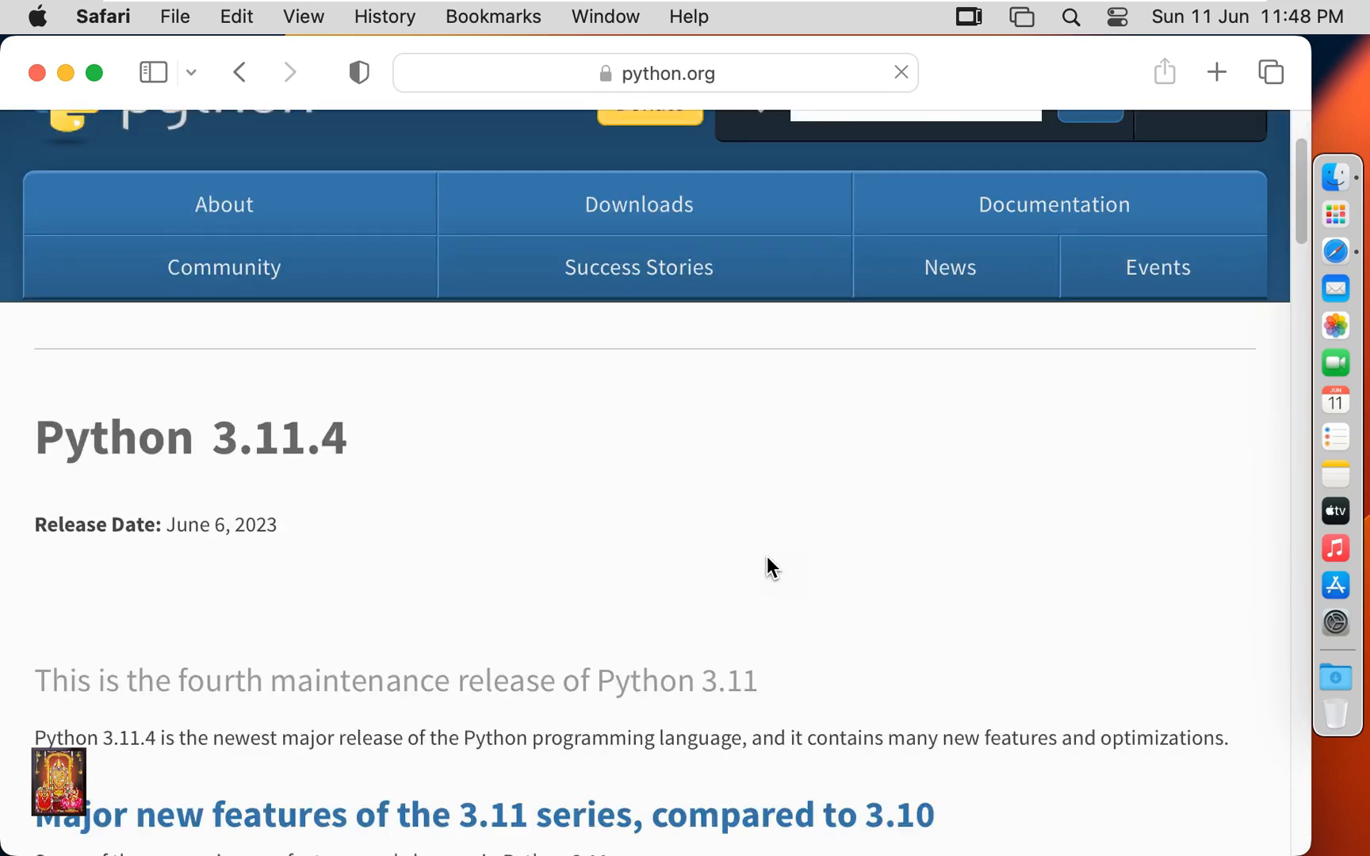
pyautogui.click(900, 72)
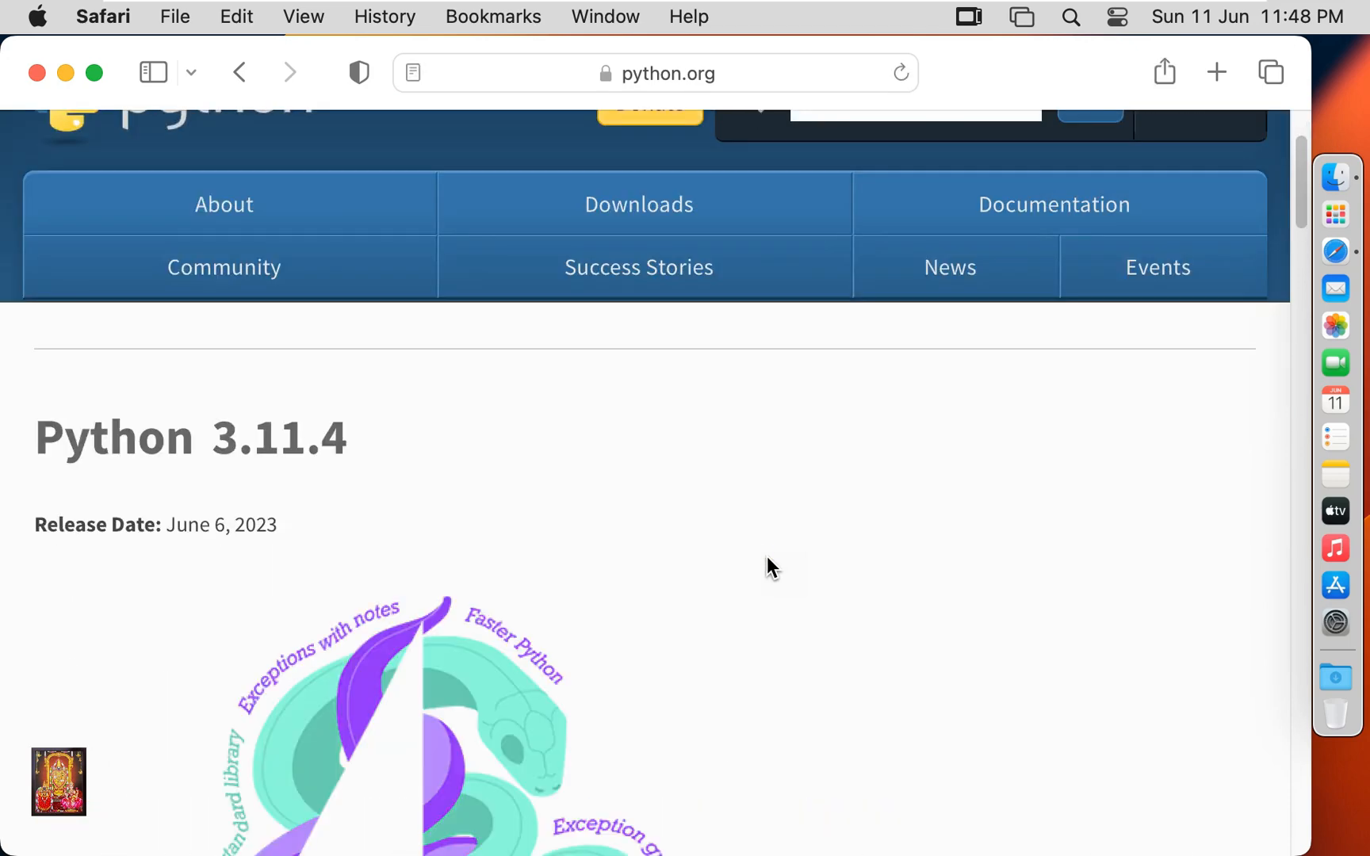
pyautogui.scroll(-3)
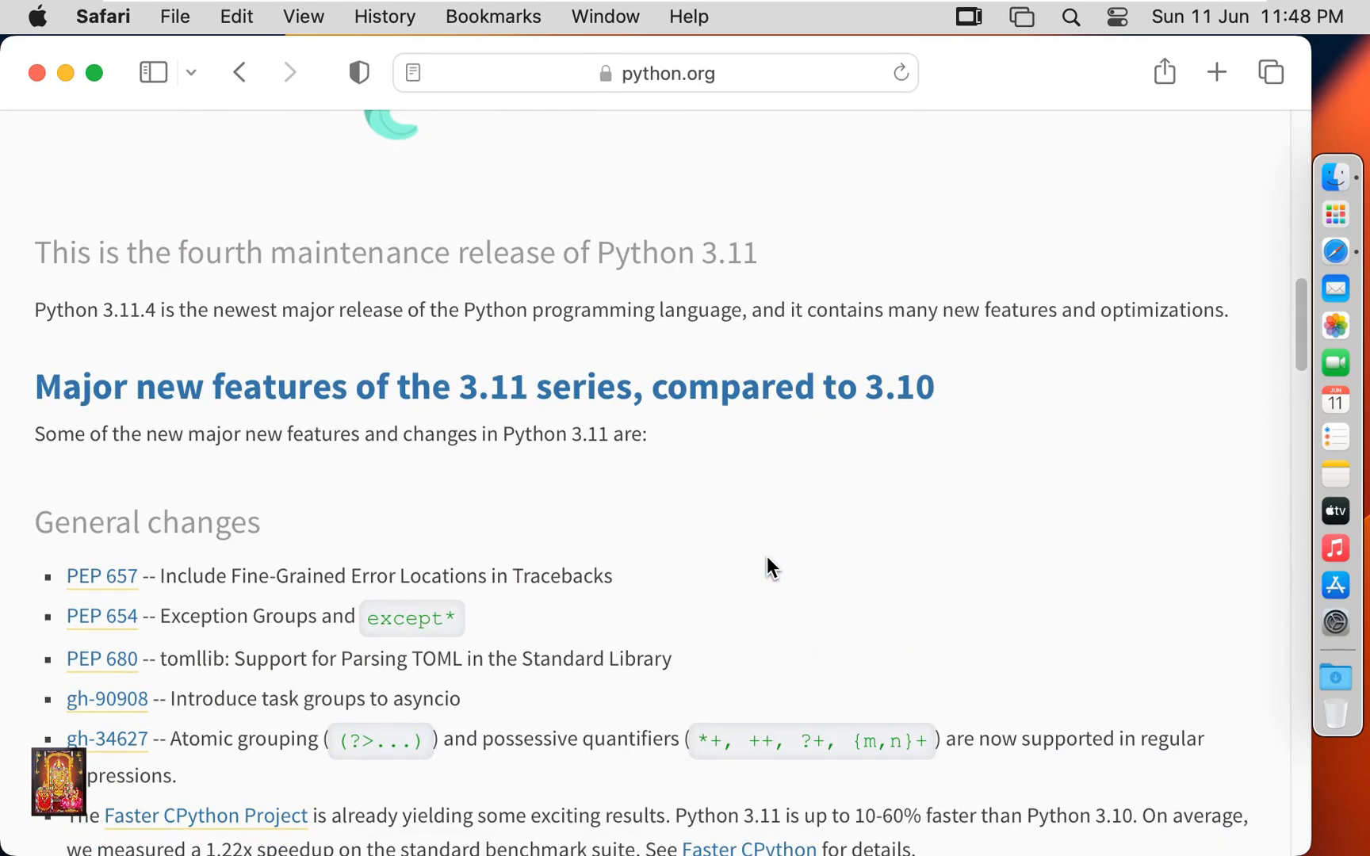
pyautogui.scroll(-3)
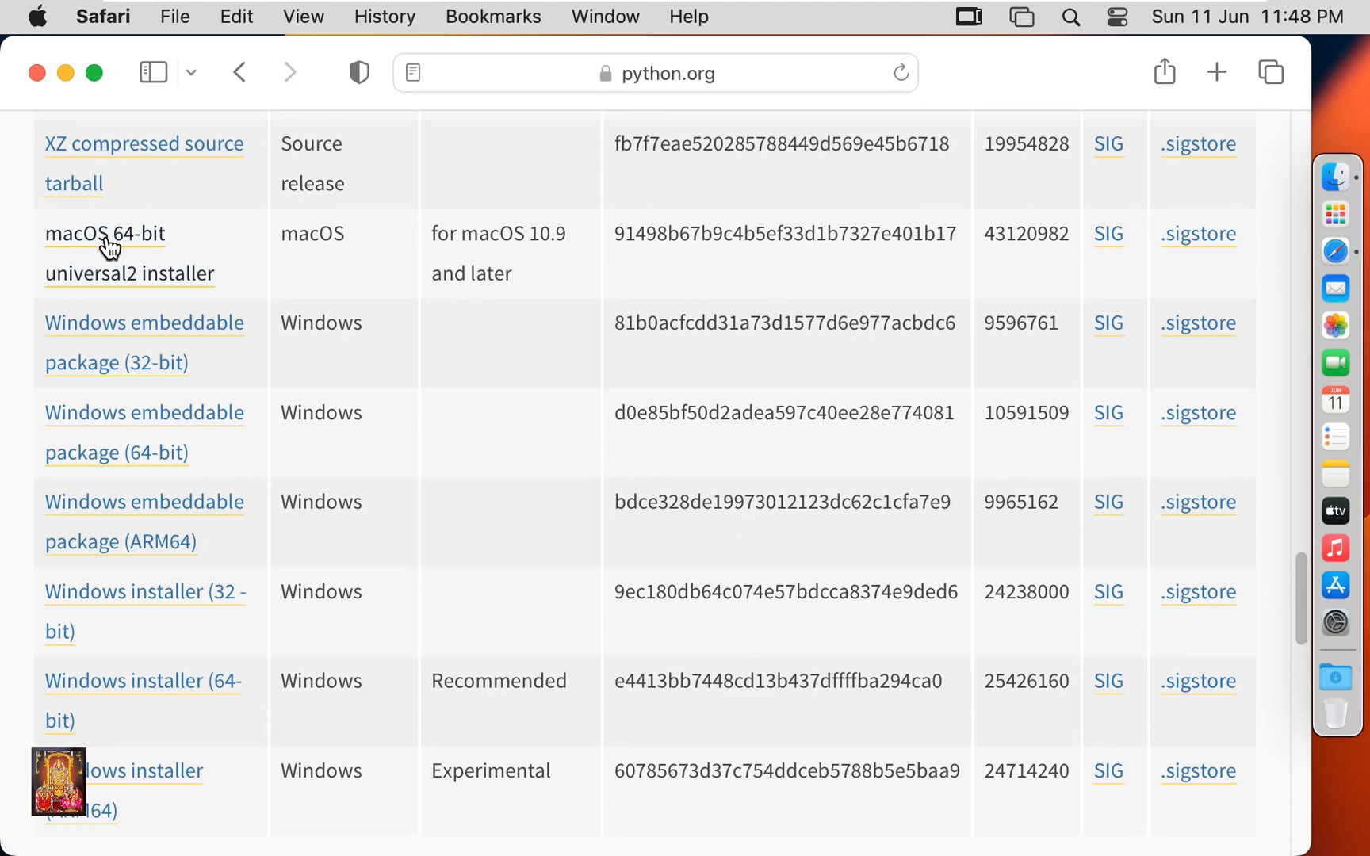
# Download python-3.11.4-macos11.pkg, allow python.org downloads, and view the downloads list
pyautogui.click(104, 233)
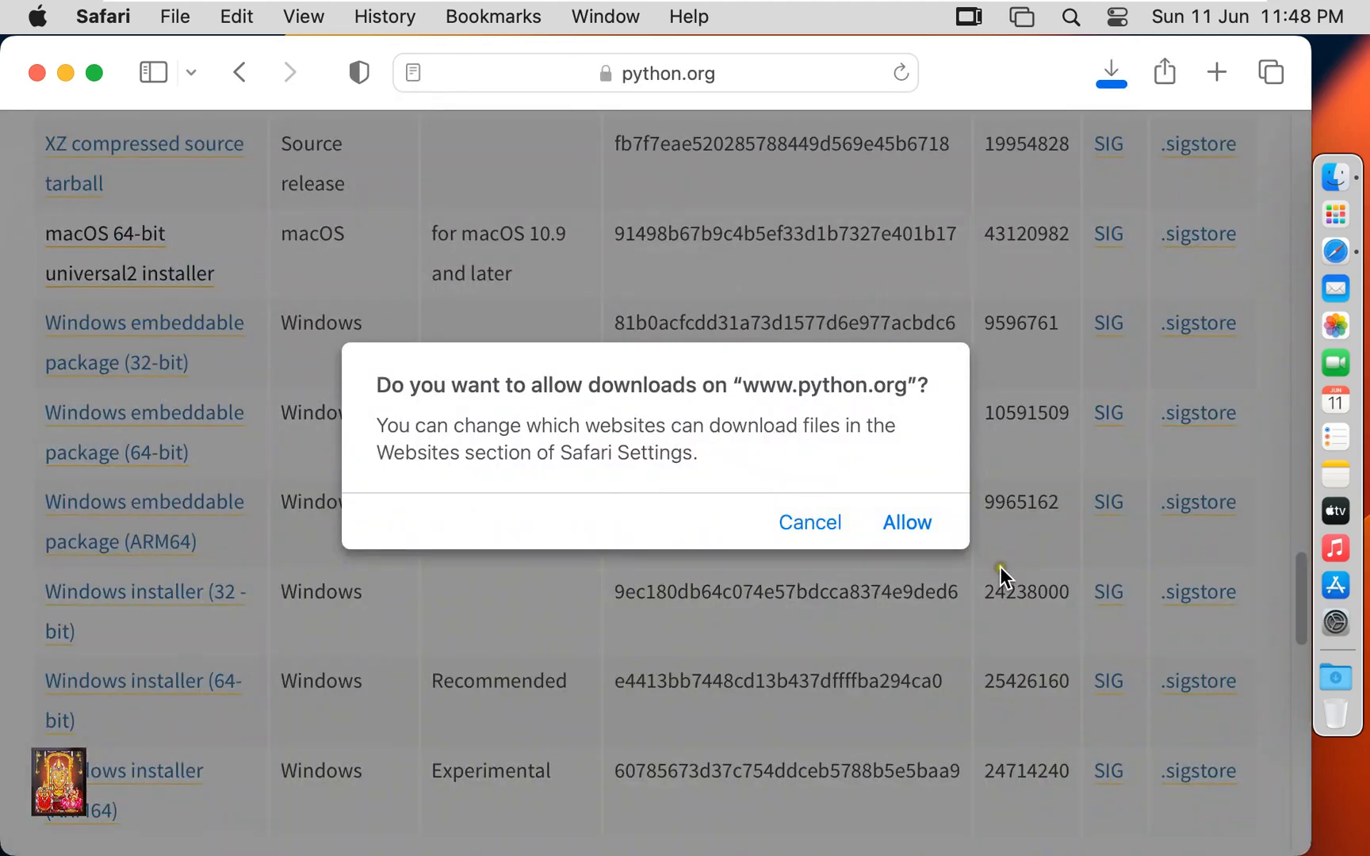
pyautogui.click(906, 522)
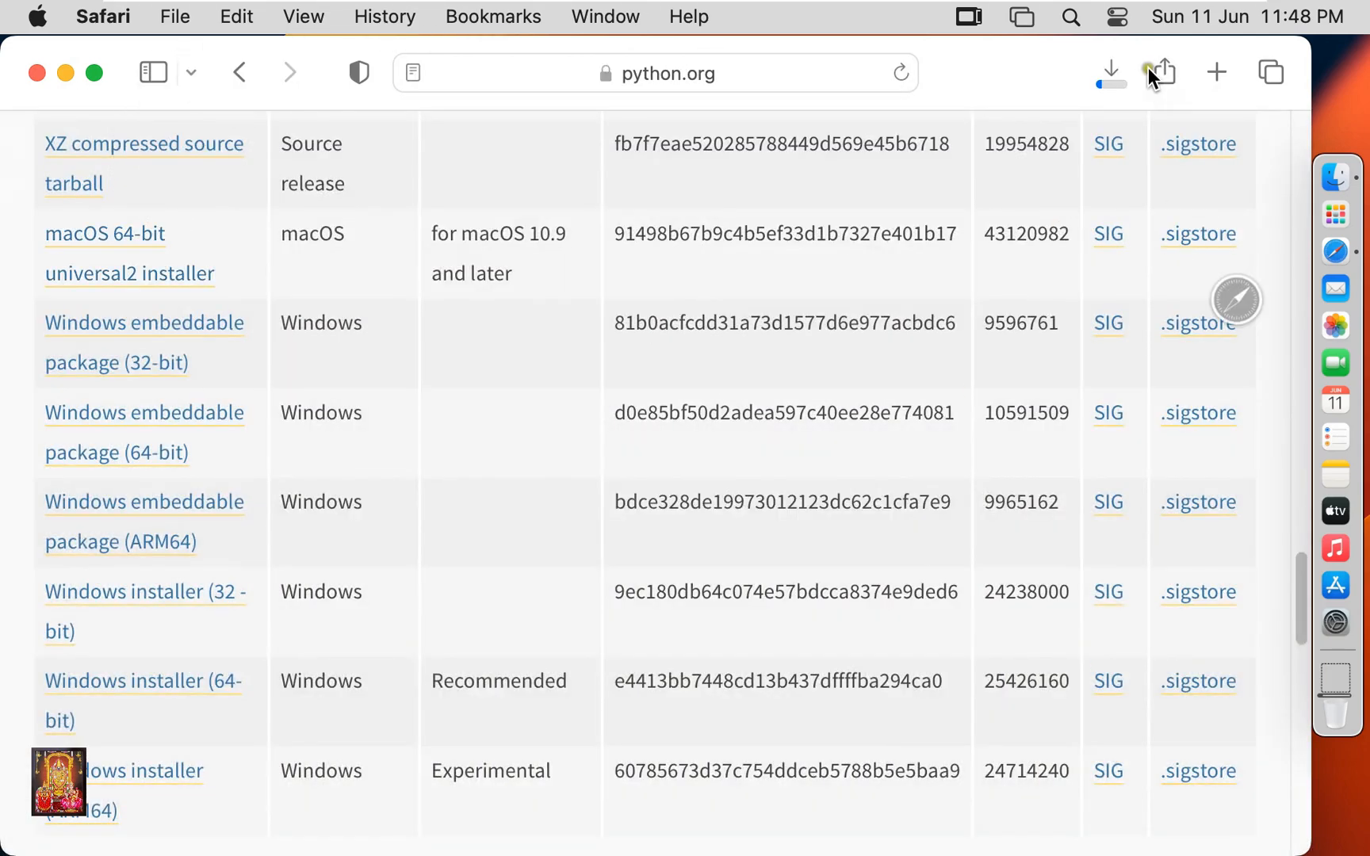
pyautogui.click(1111, 72)
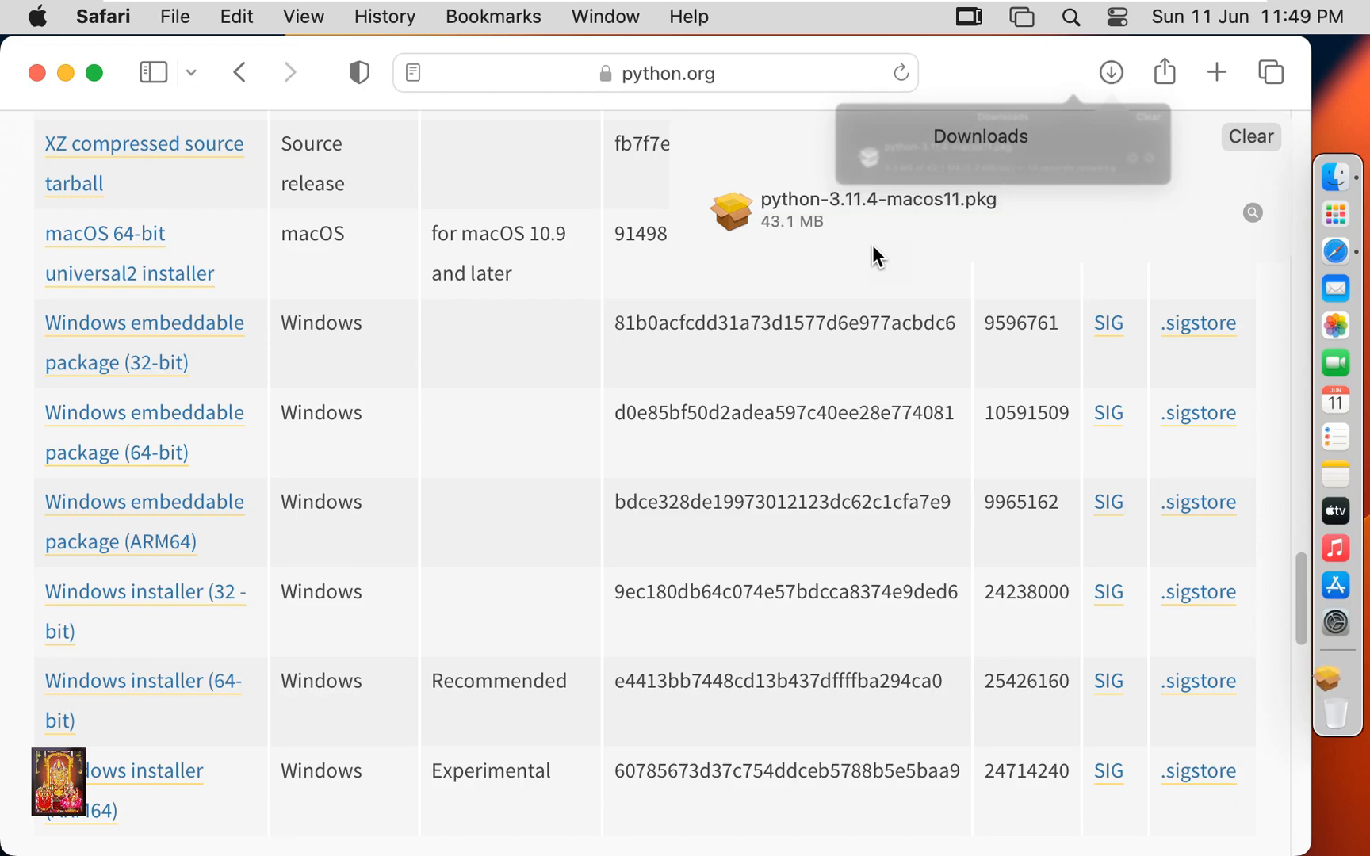
pyautogui.moveTo(776, 216)
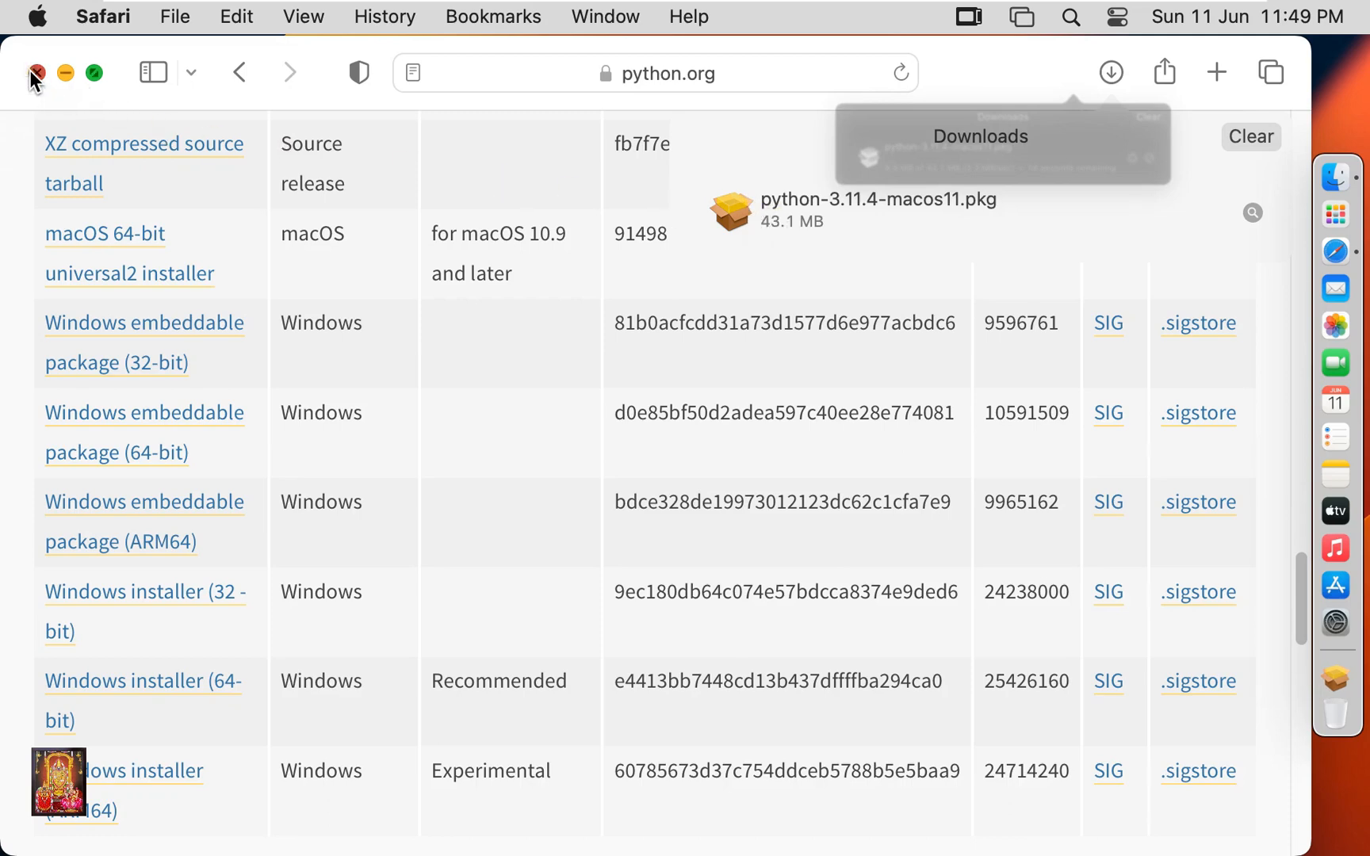
# Close Safari and open python-3.11.4-macos11.pkg from Finder's Downloads with Installer
pyautogui.click(36, 72)
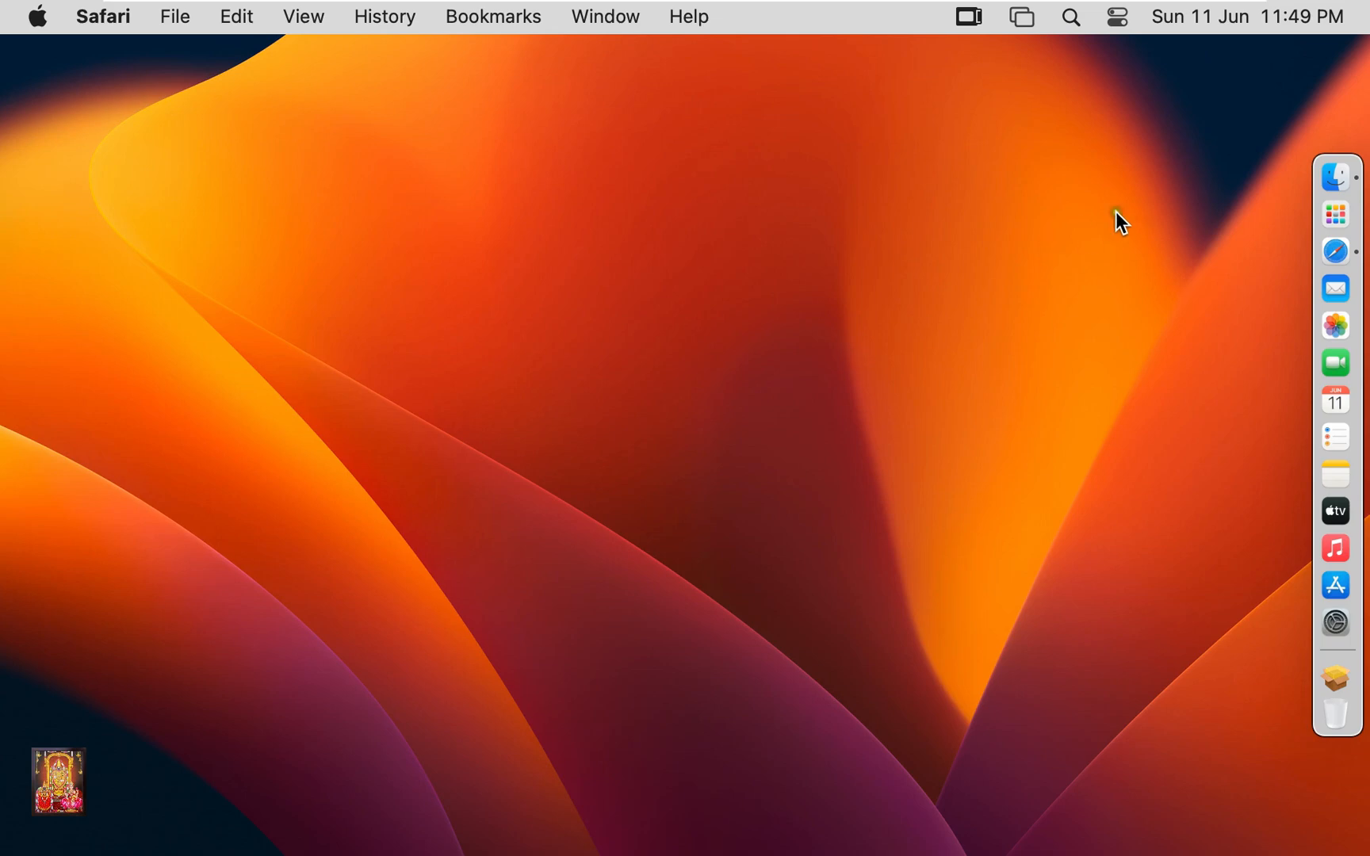
pyautogui.click(1336, 177)
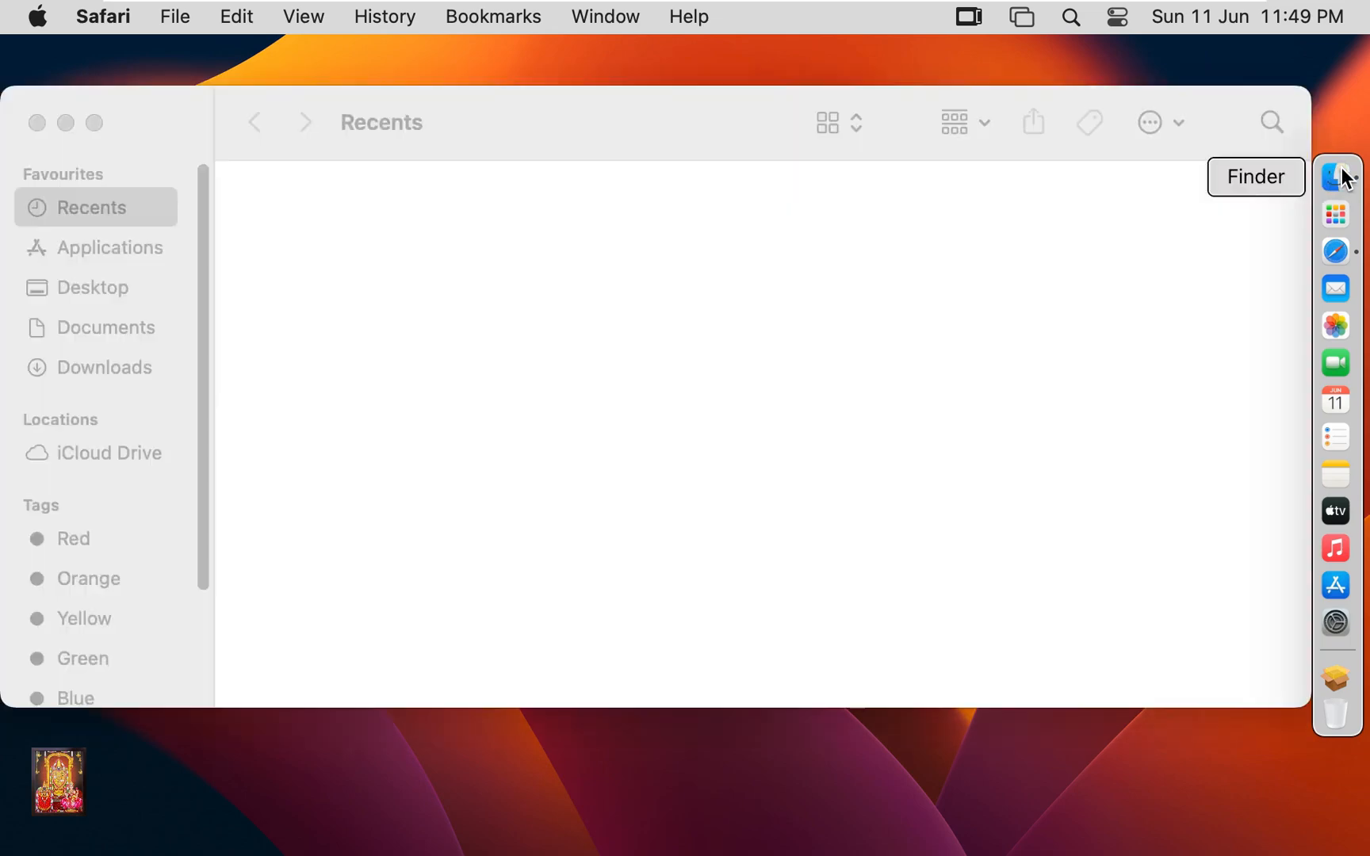
pyautogui.click(1334, 172)
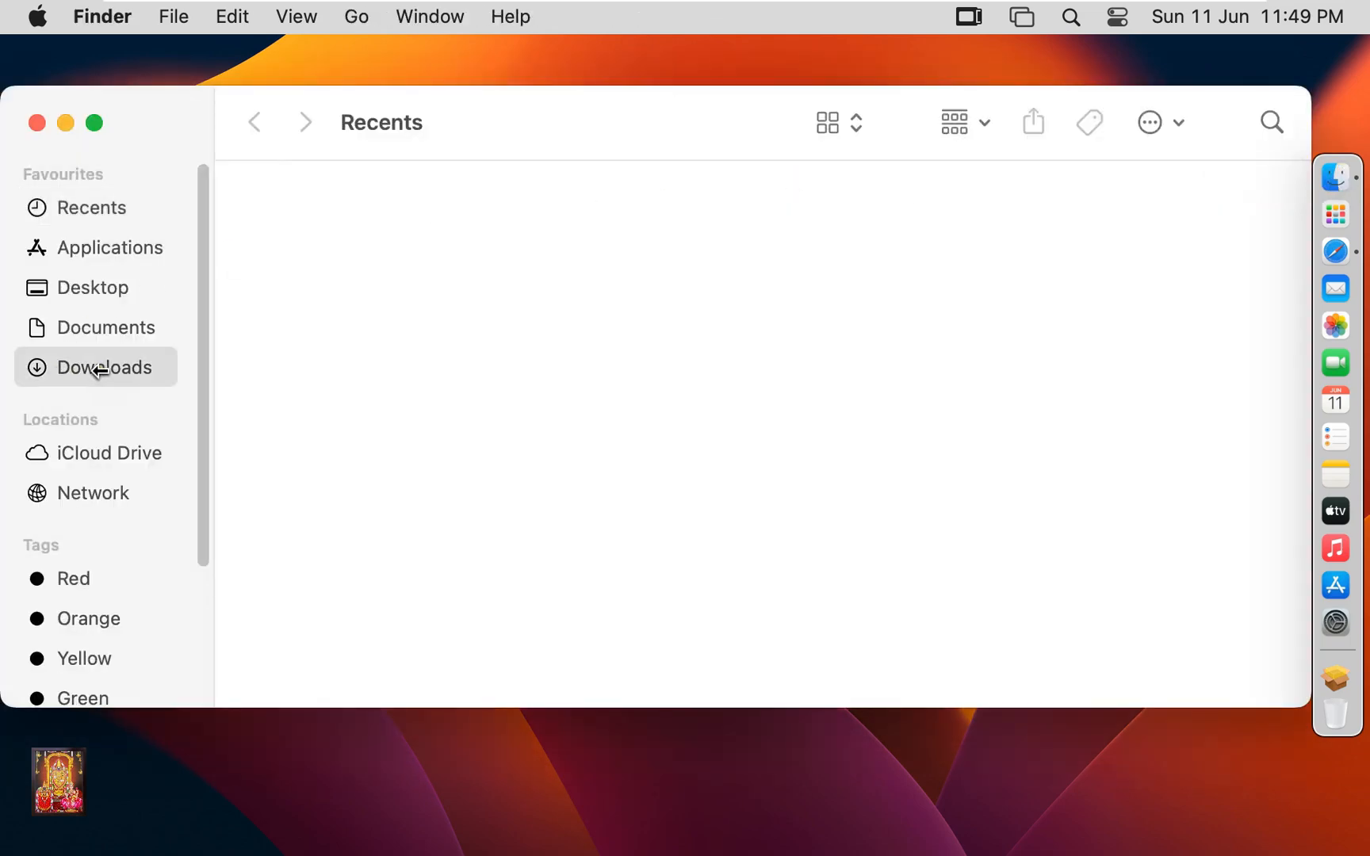
pyautogui.click(103, 367)
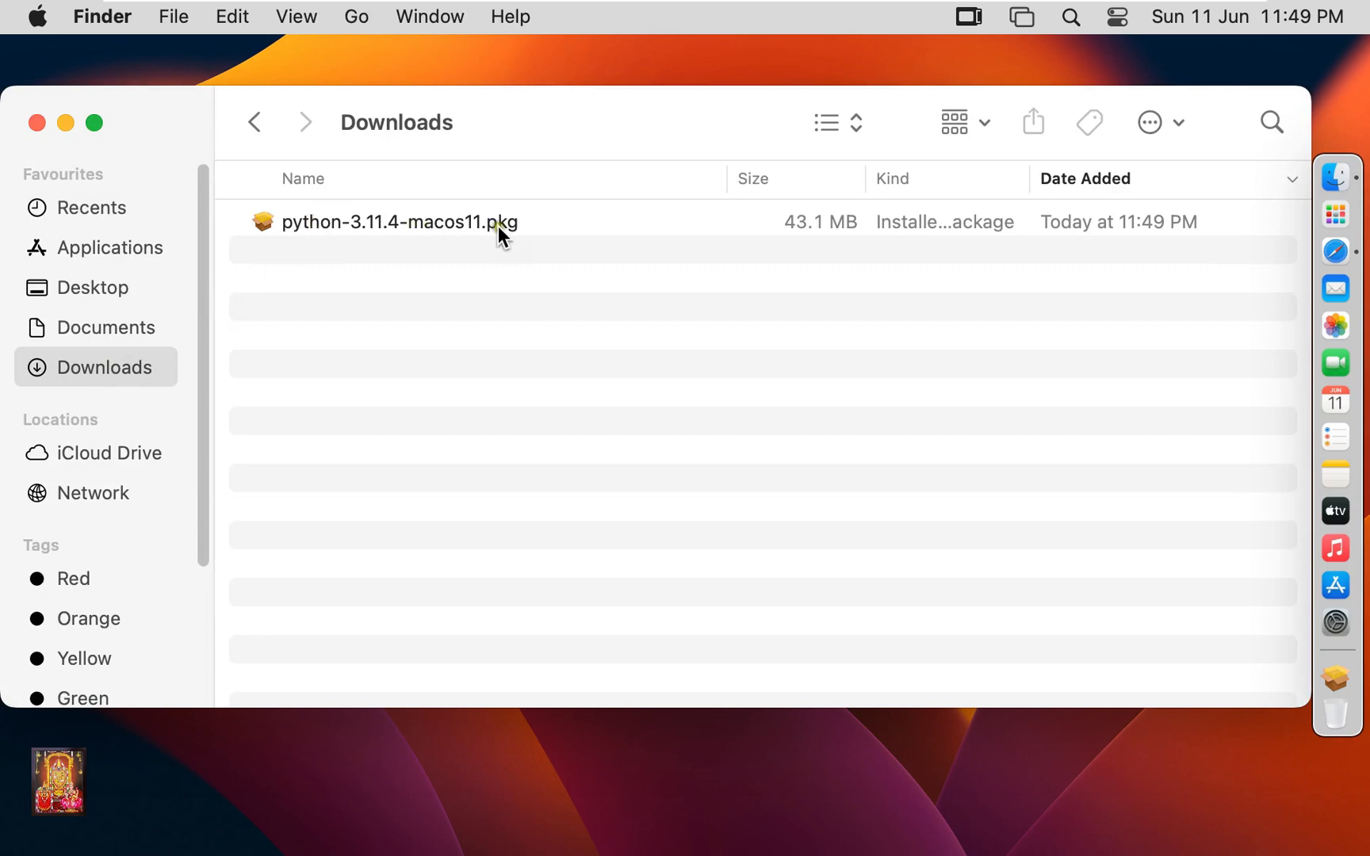
pyautogui.rightClick(399, 222)
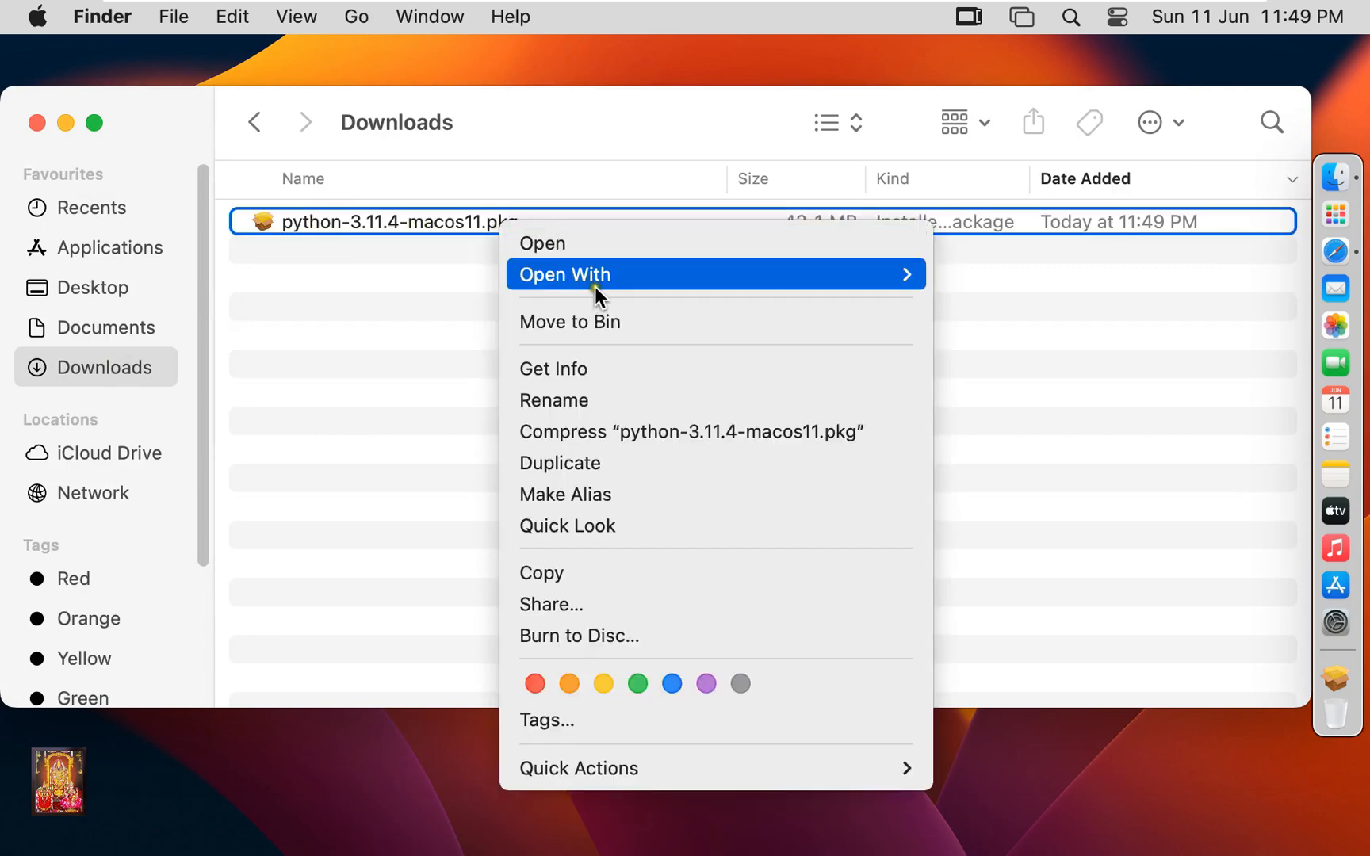
pyautogui.moveTo(566, 274)
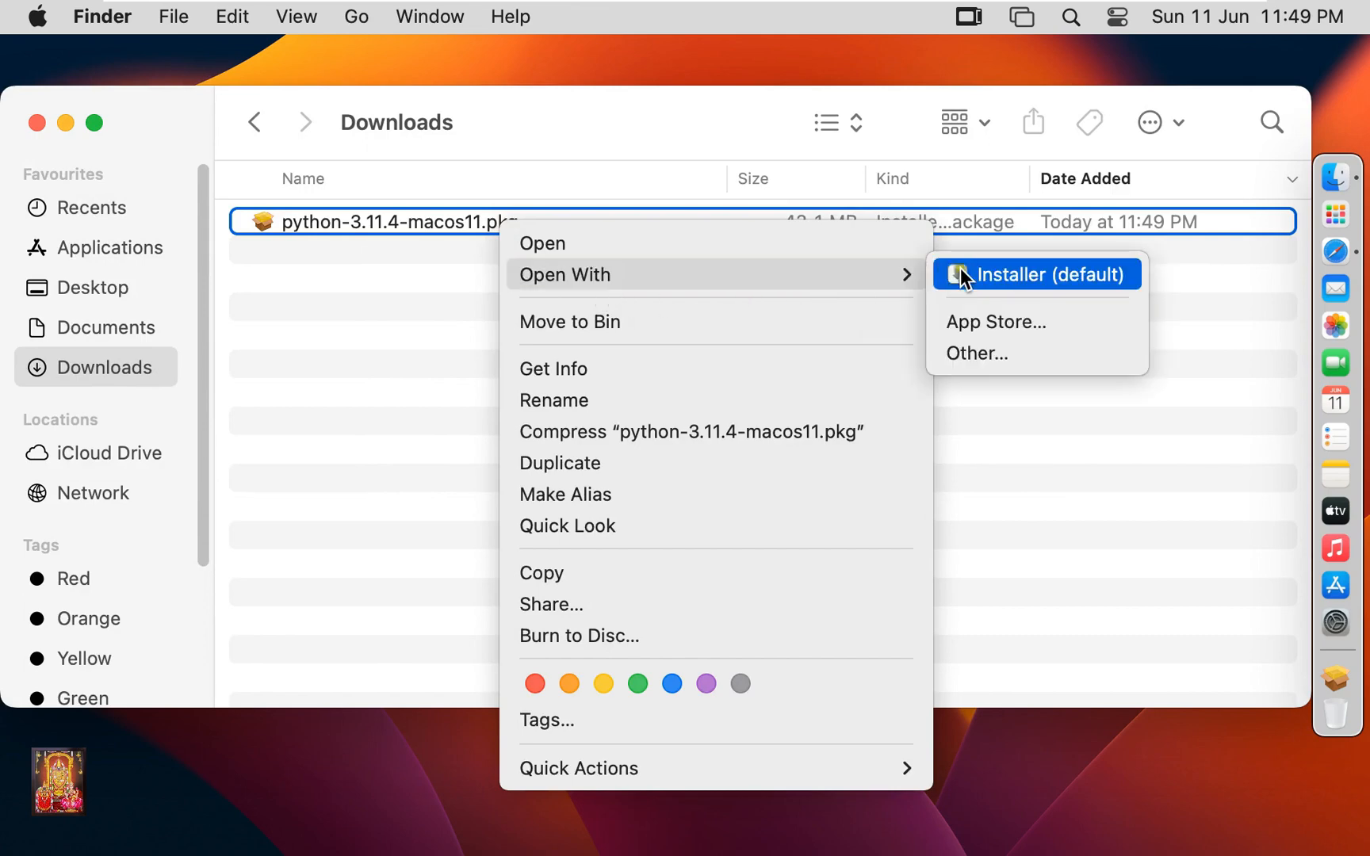
pyautogui.click(1035, 274)
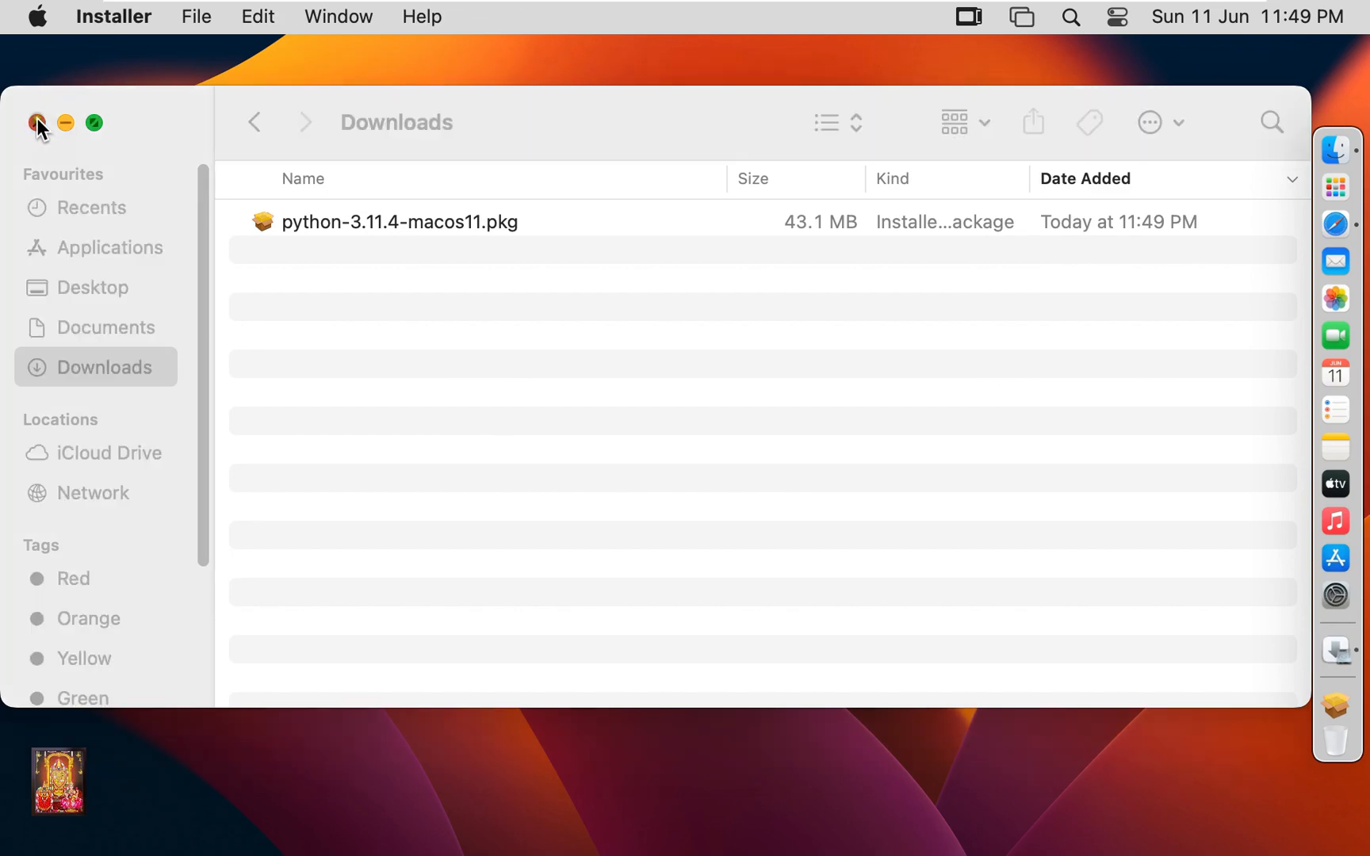
# Continue past the Introduction, Read Me and Licence pages to Ventura's standard install
pyautogui.doubleClick(399, 221)
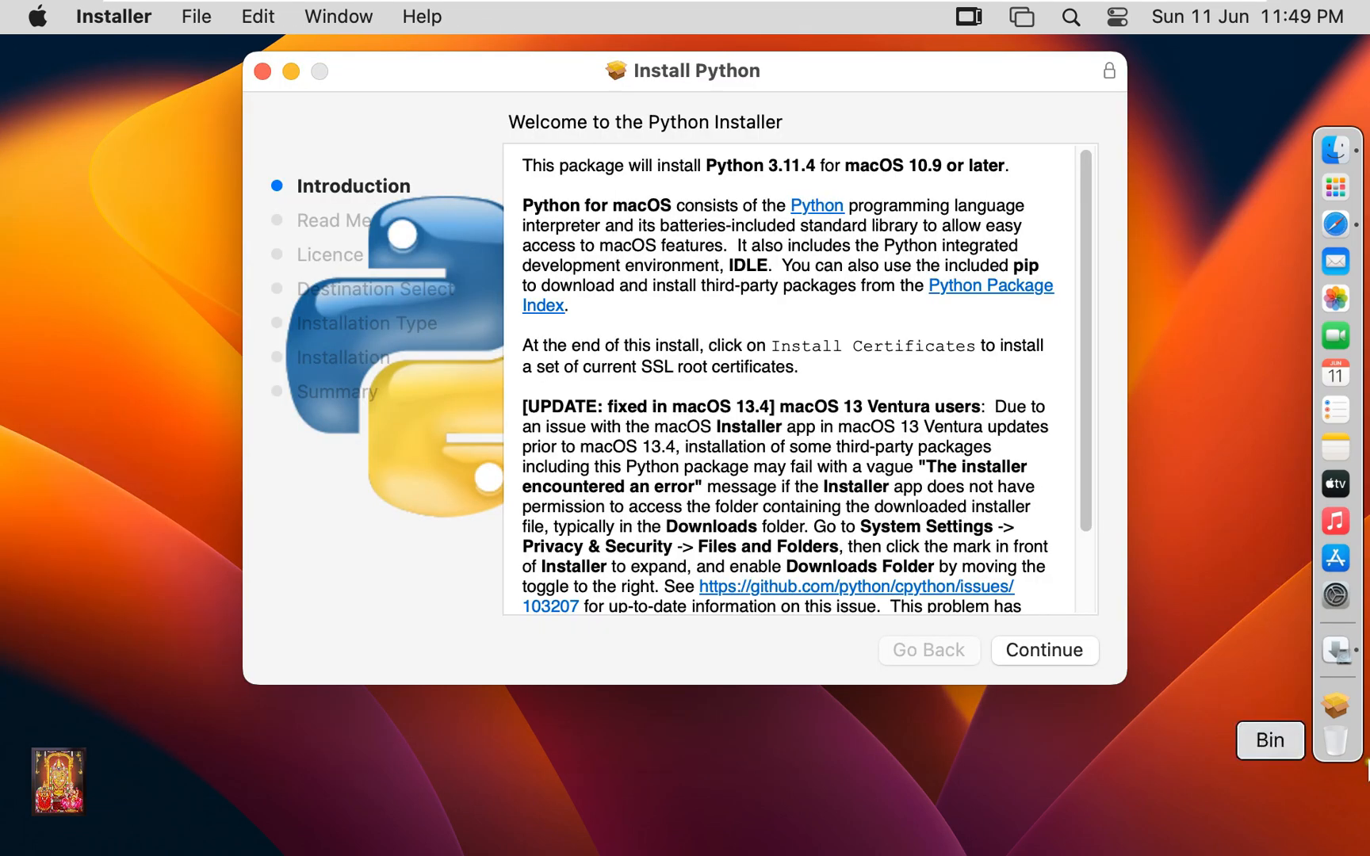
pyautogui.moveTo(1056, 721)
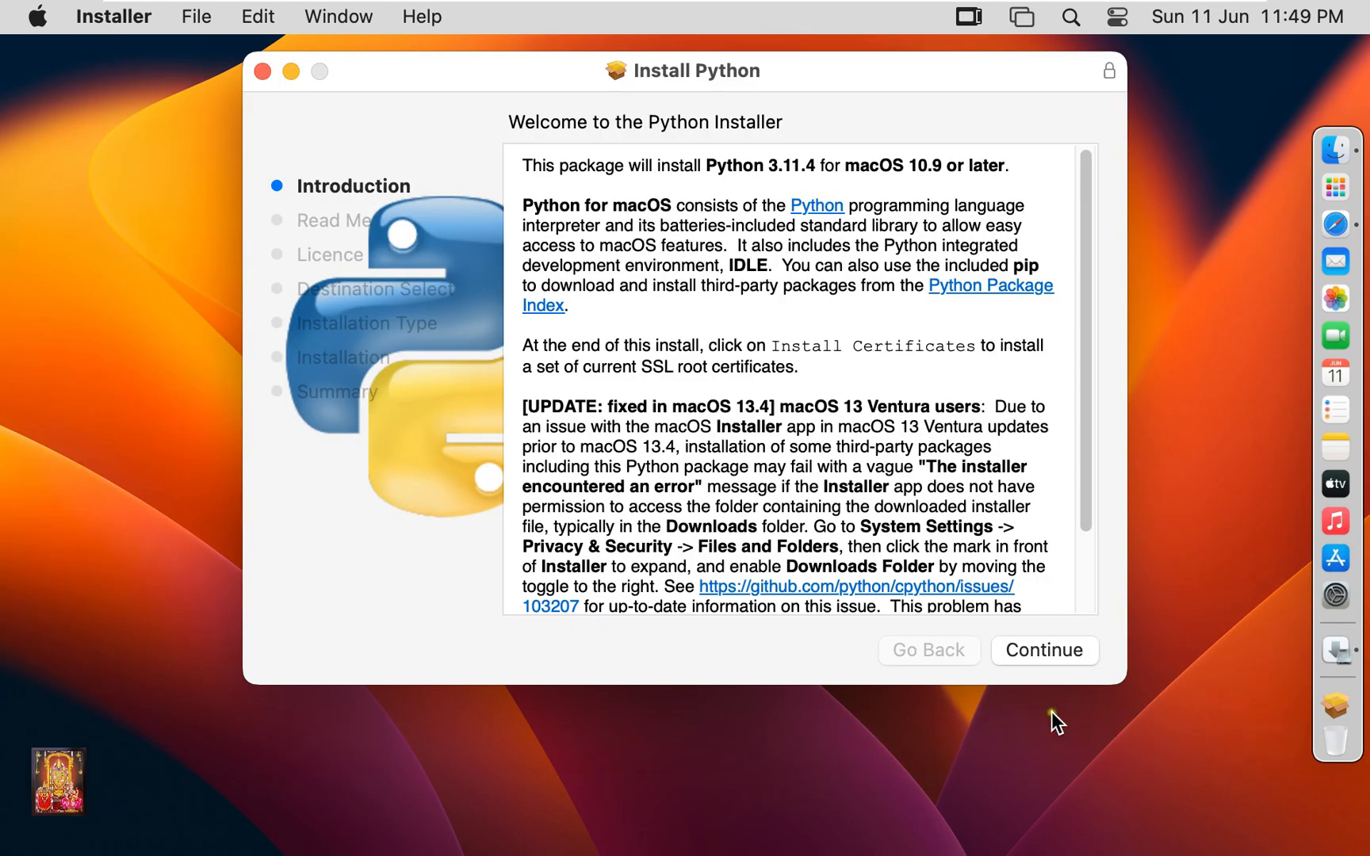
pyautogui.moveTo(1057, 696)
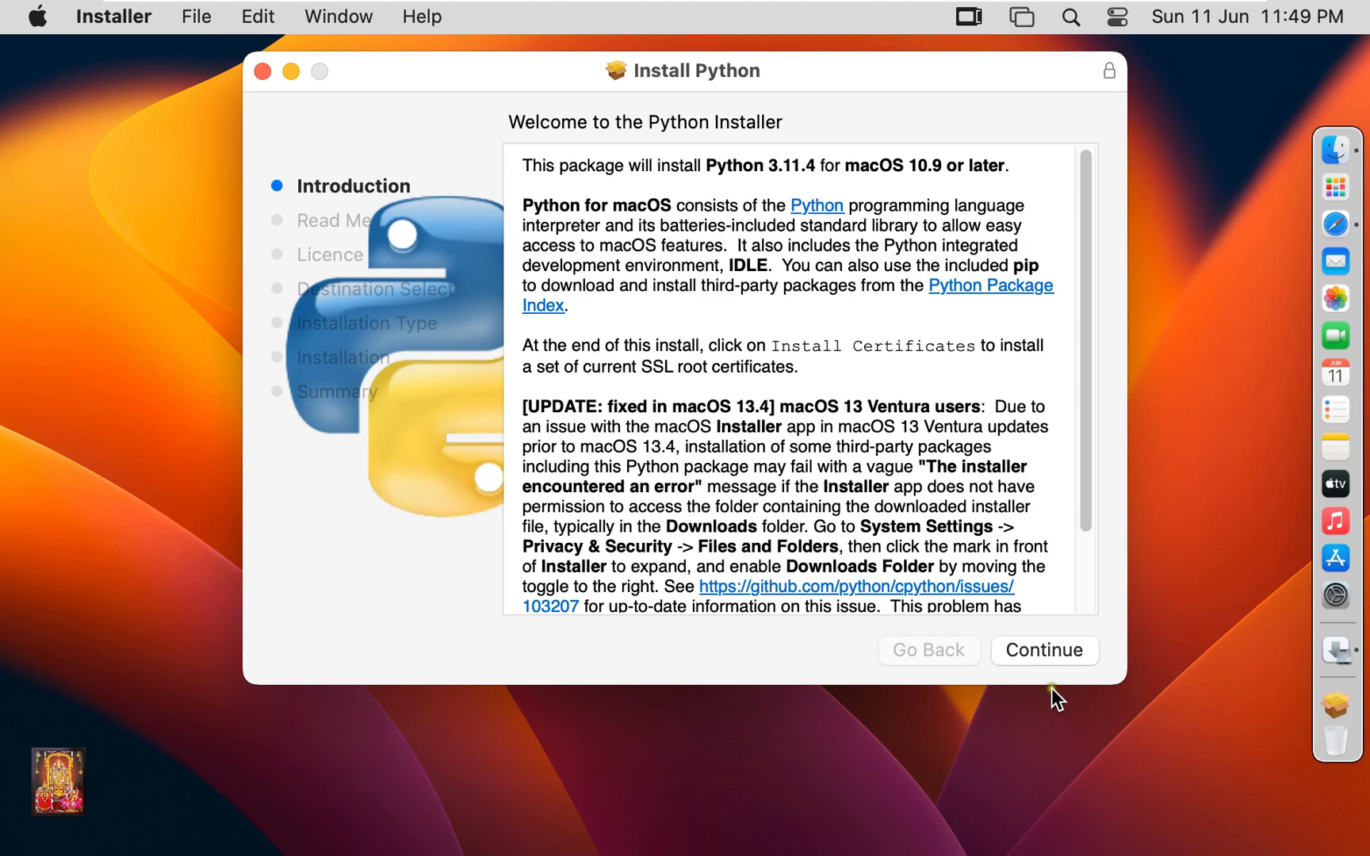
pyautogui.click(1043, 649)
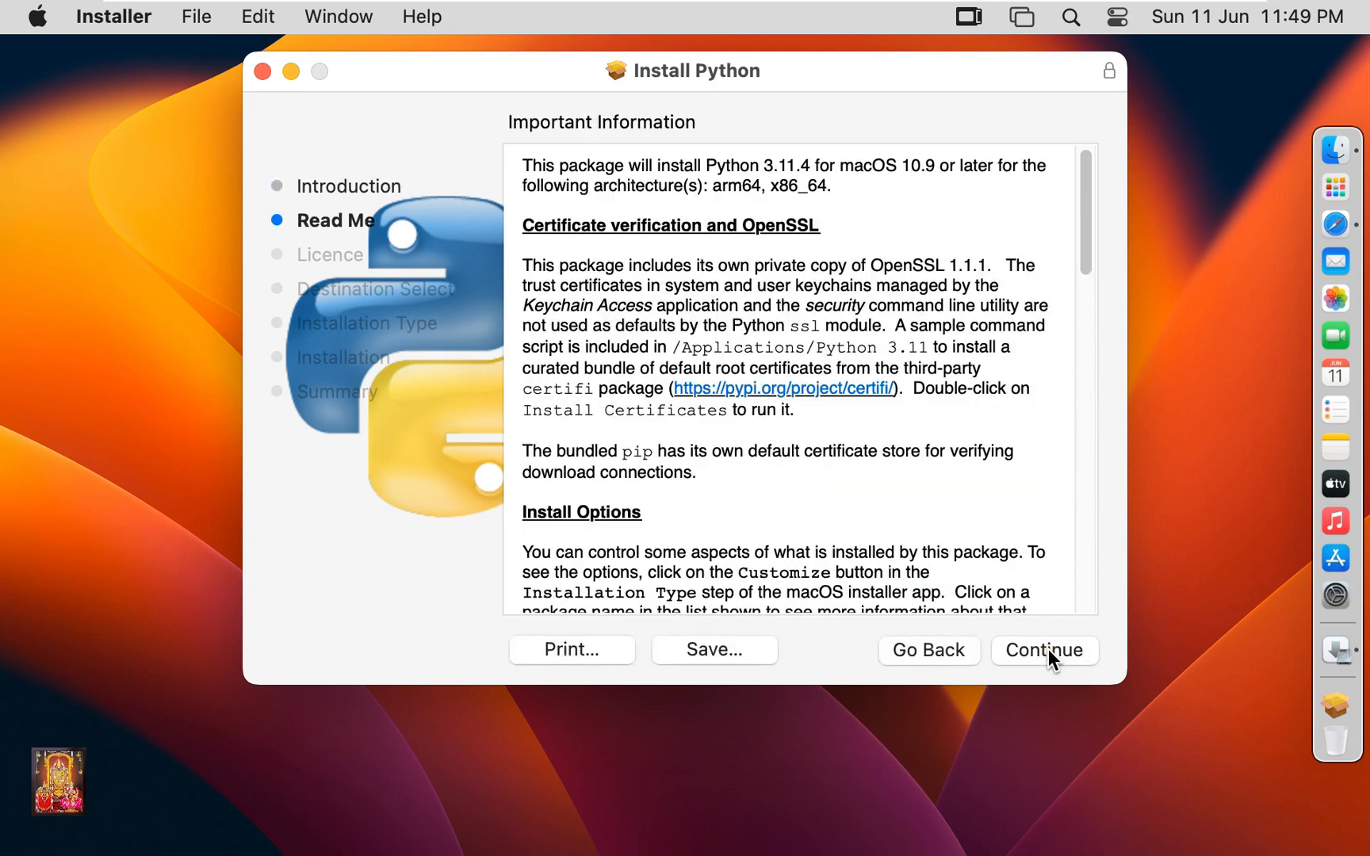
pyautogui.moveTo(1087, 225)
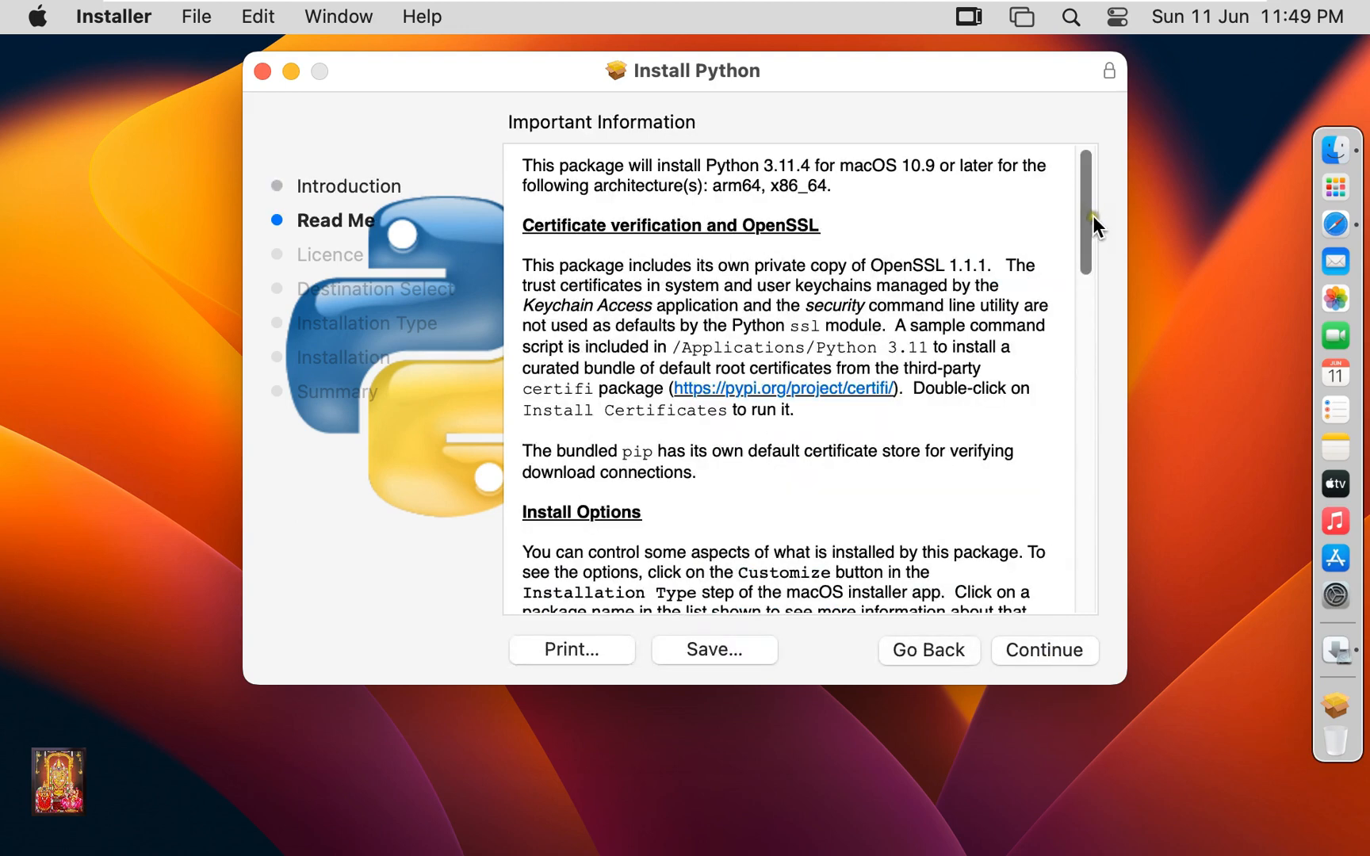
pyautogui.click(1043, 650)
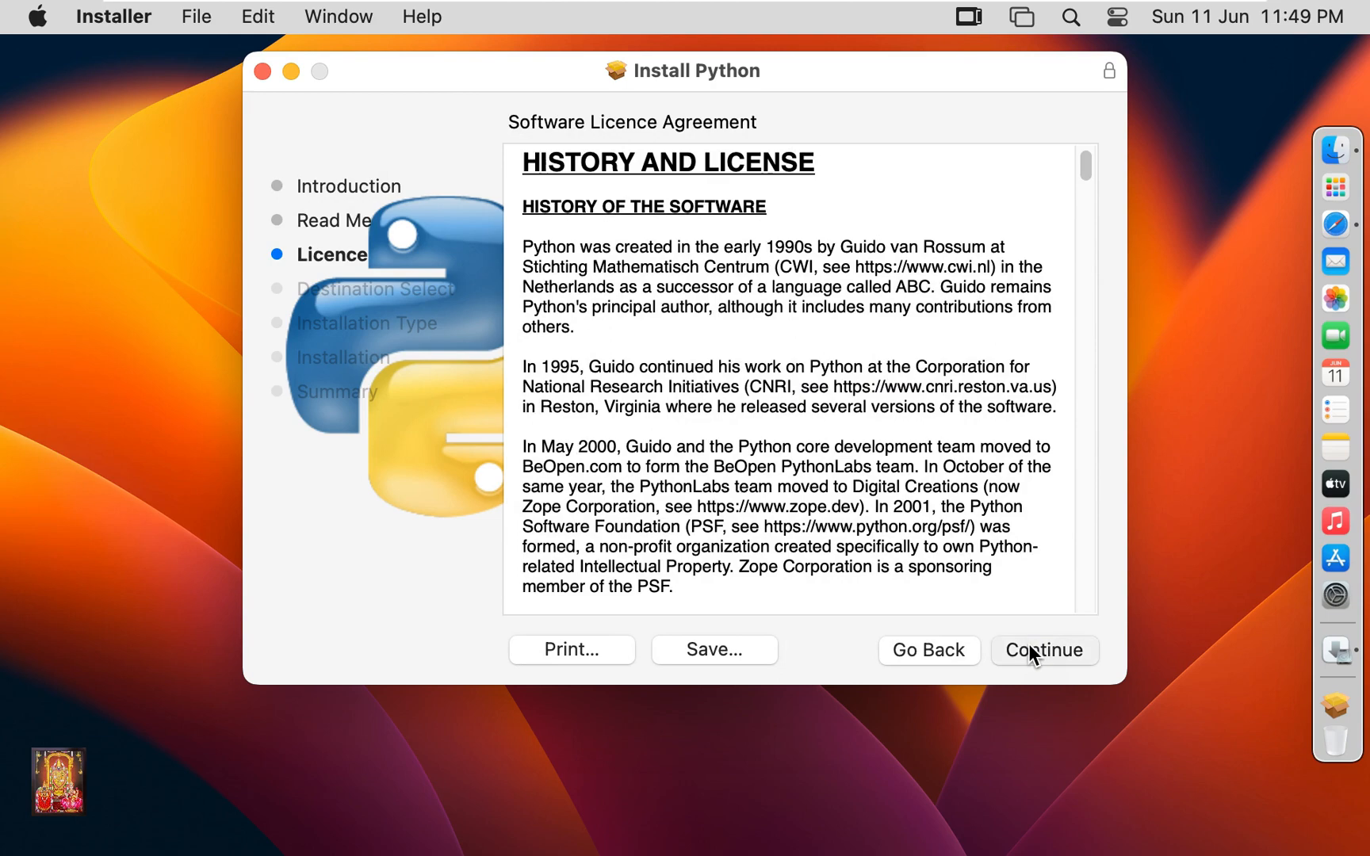
pyautogui.click(1043, 650)
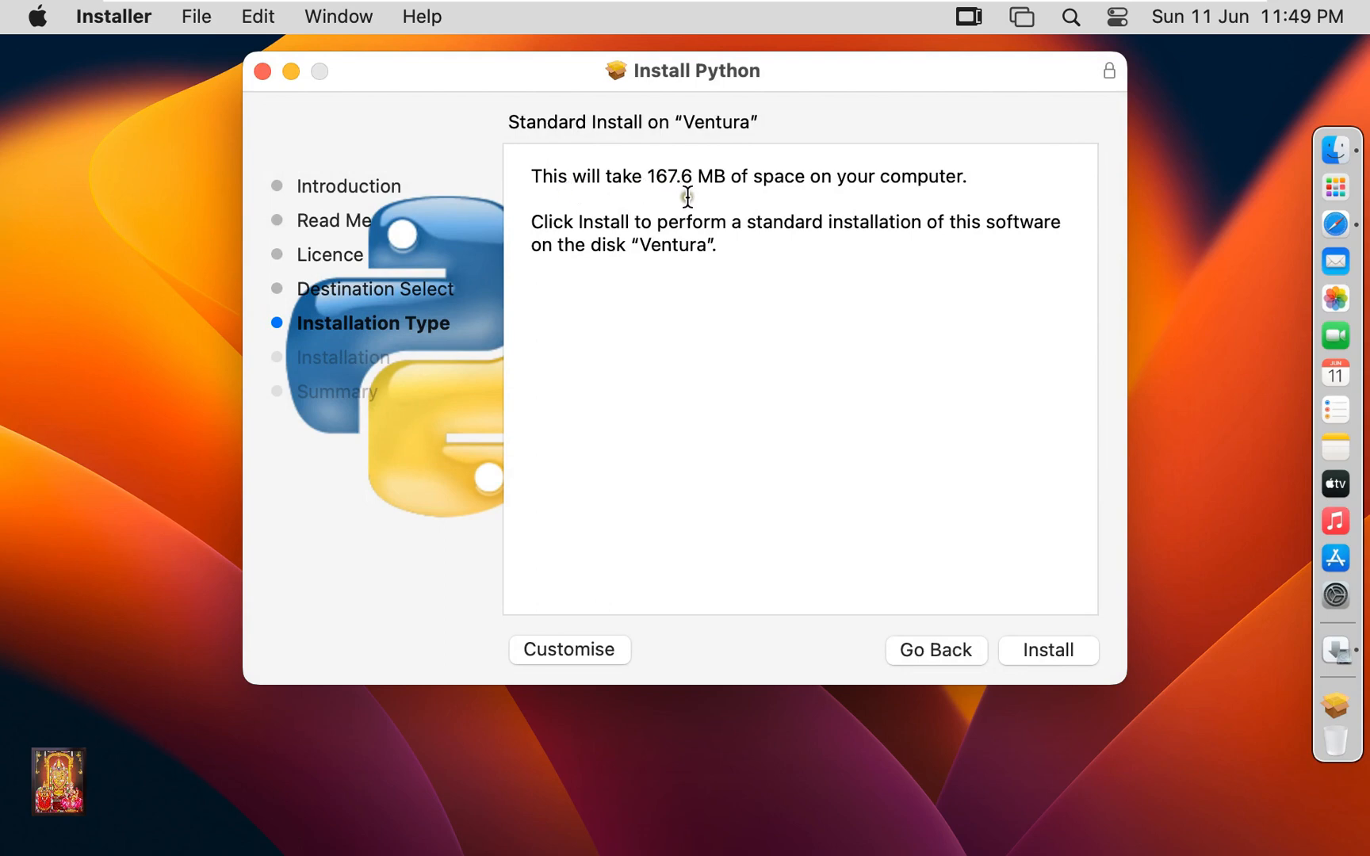
pyautogui.moveTo(819, 199)
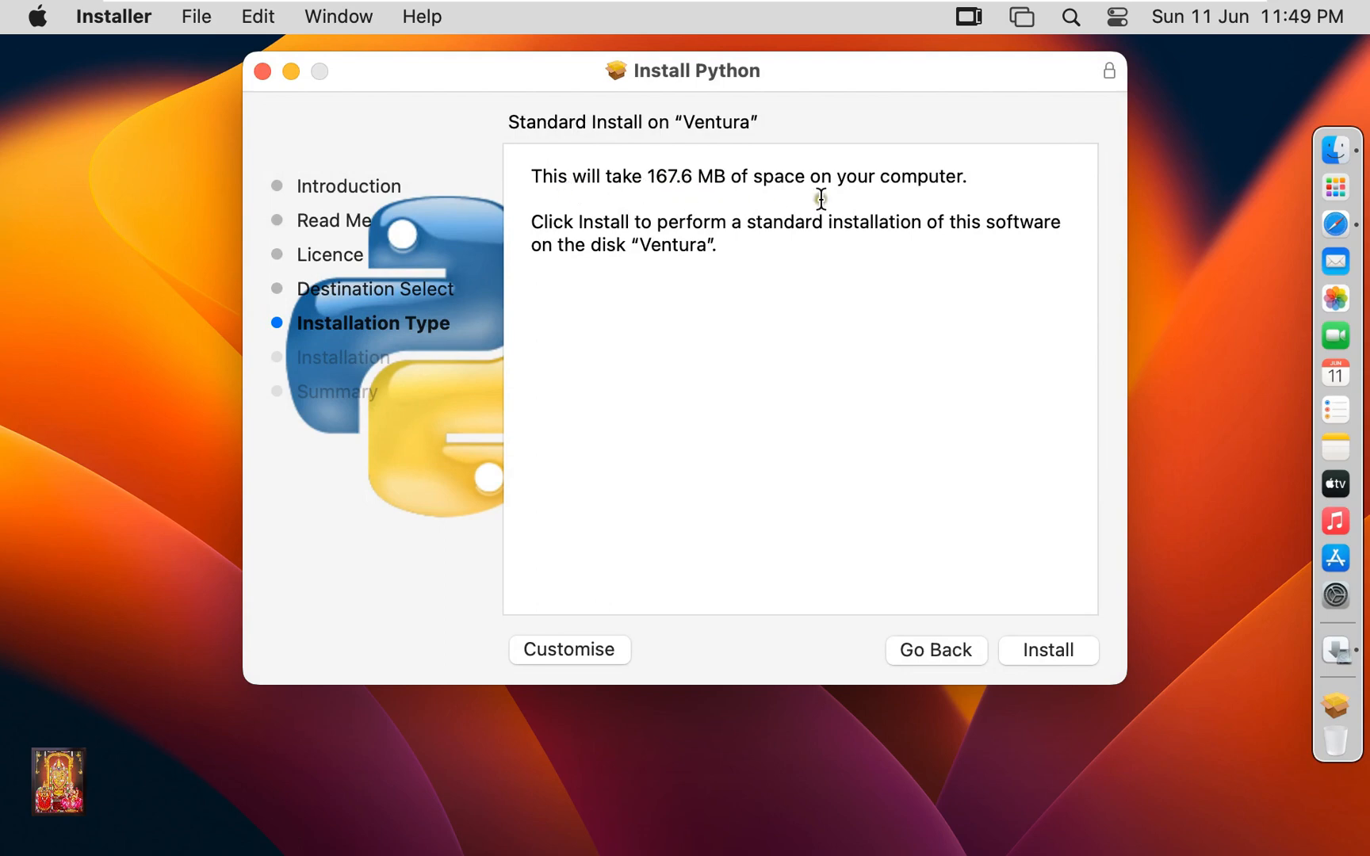
pyautogui.moveTo(915, 523)
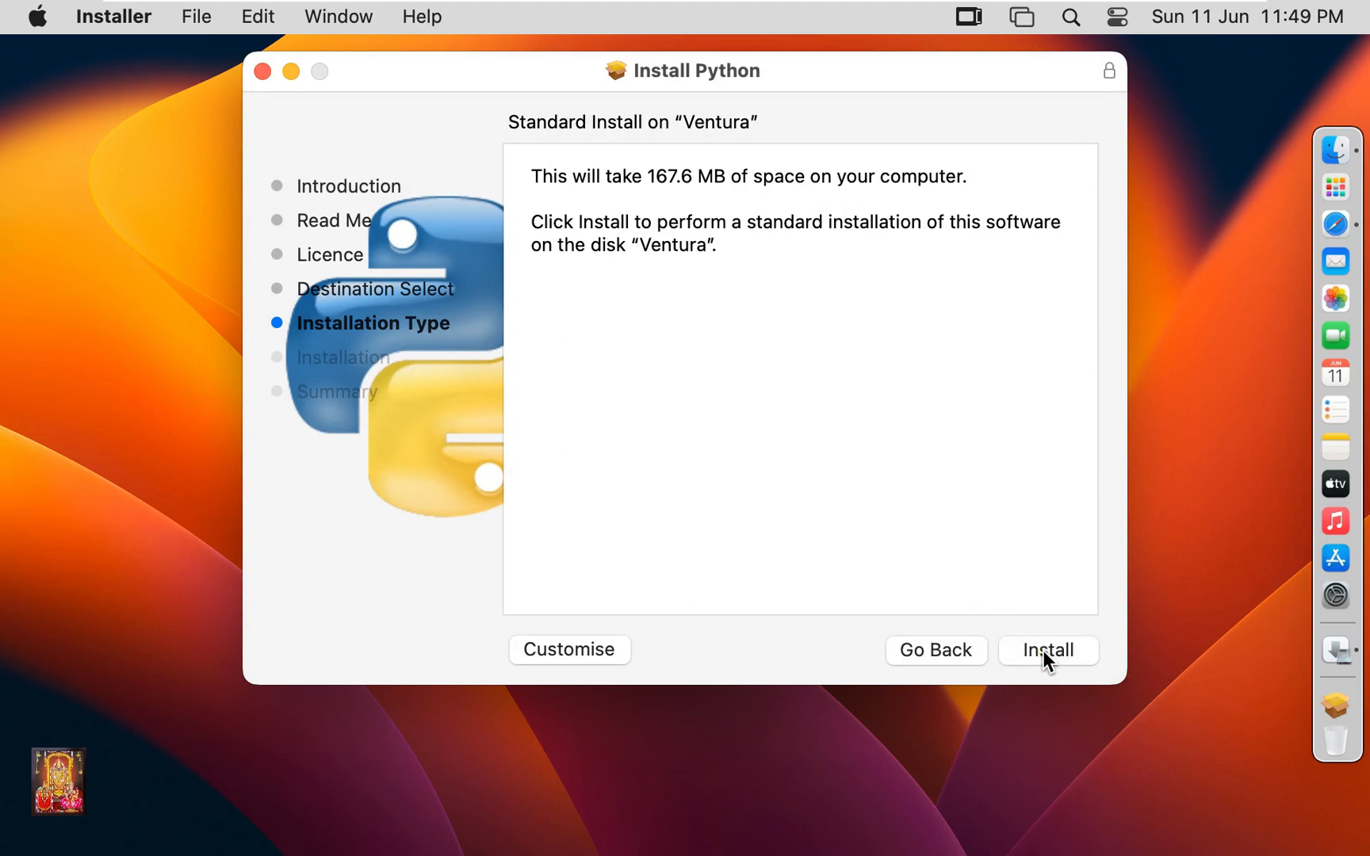
# Install Python 3.11.4, authorising the install and allowing Downloads folder access
pyautogui.click(1047, 649)
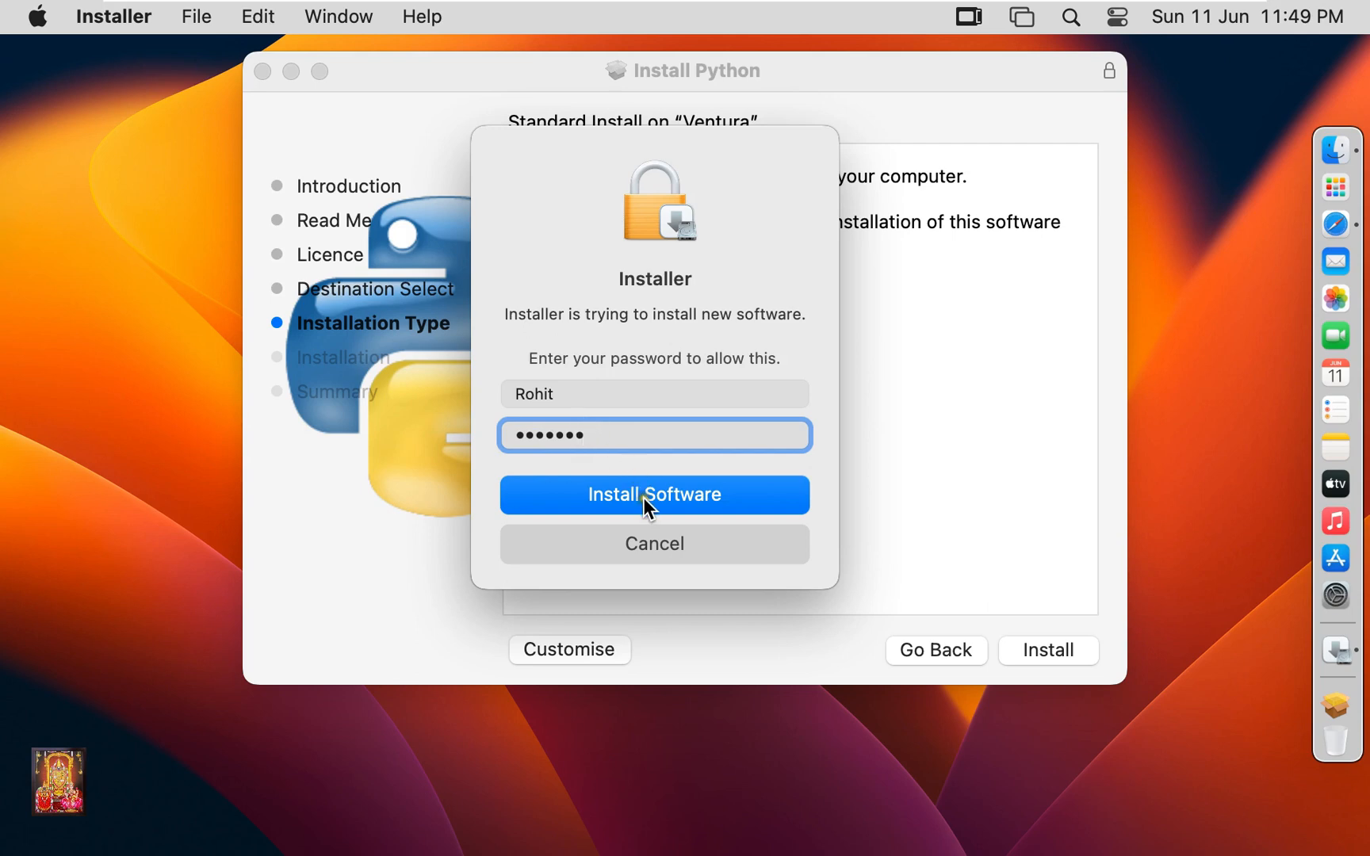
pyautogui.click(653, 494)
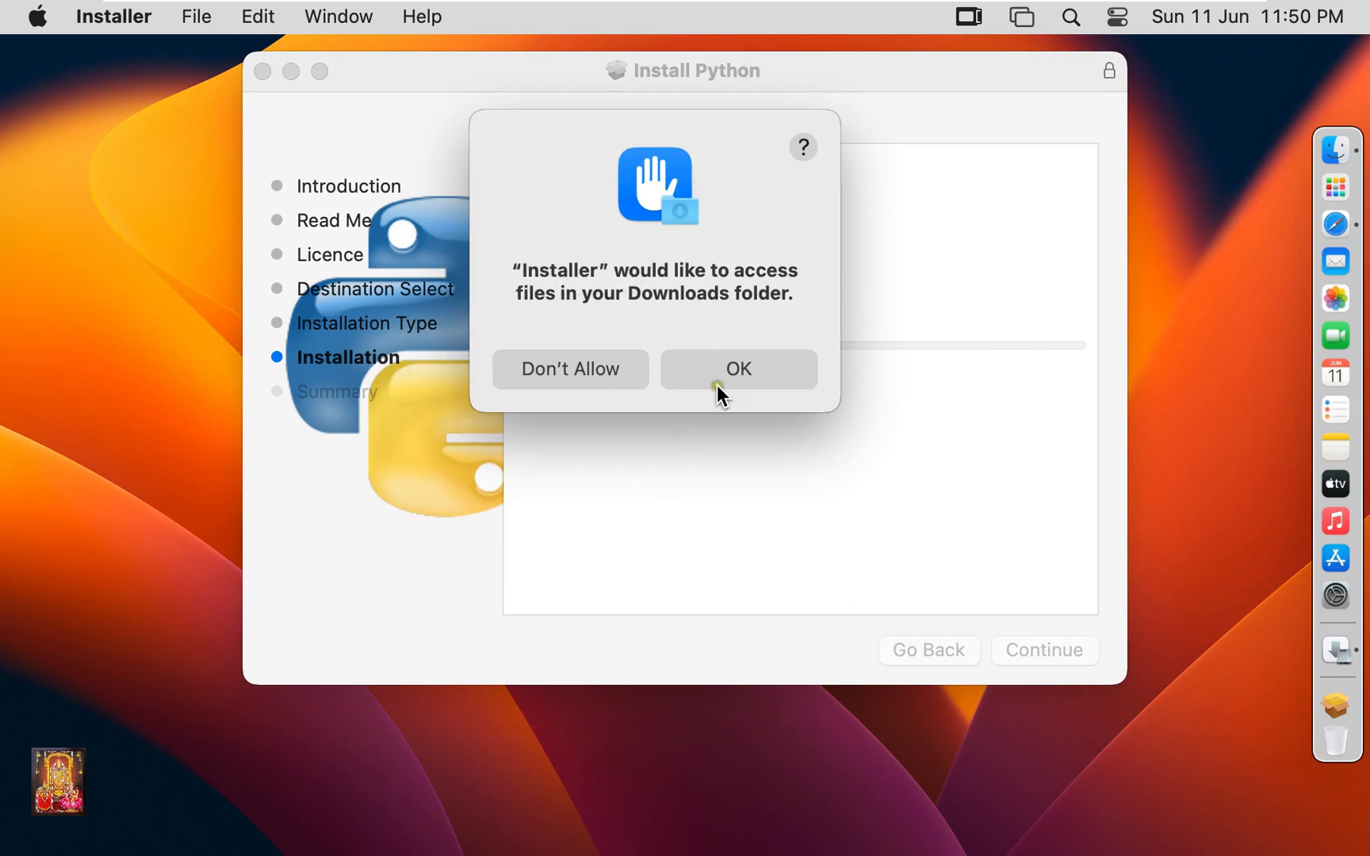
pyautogui.click(736, 367)
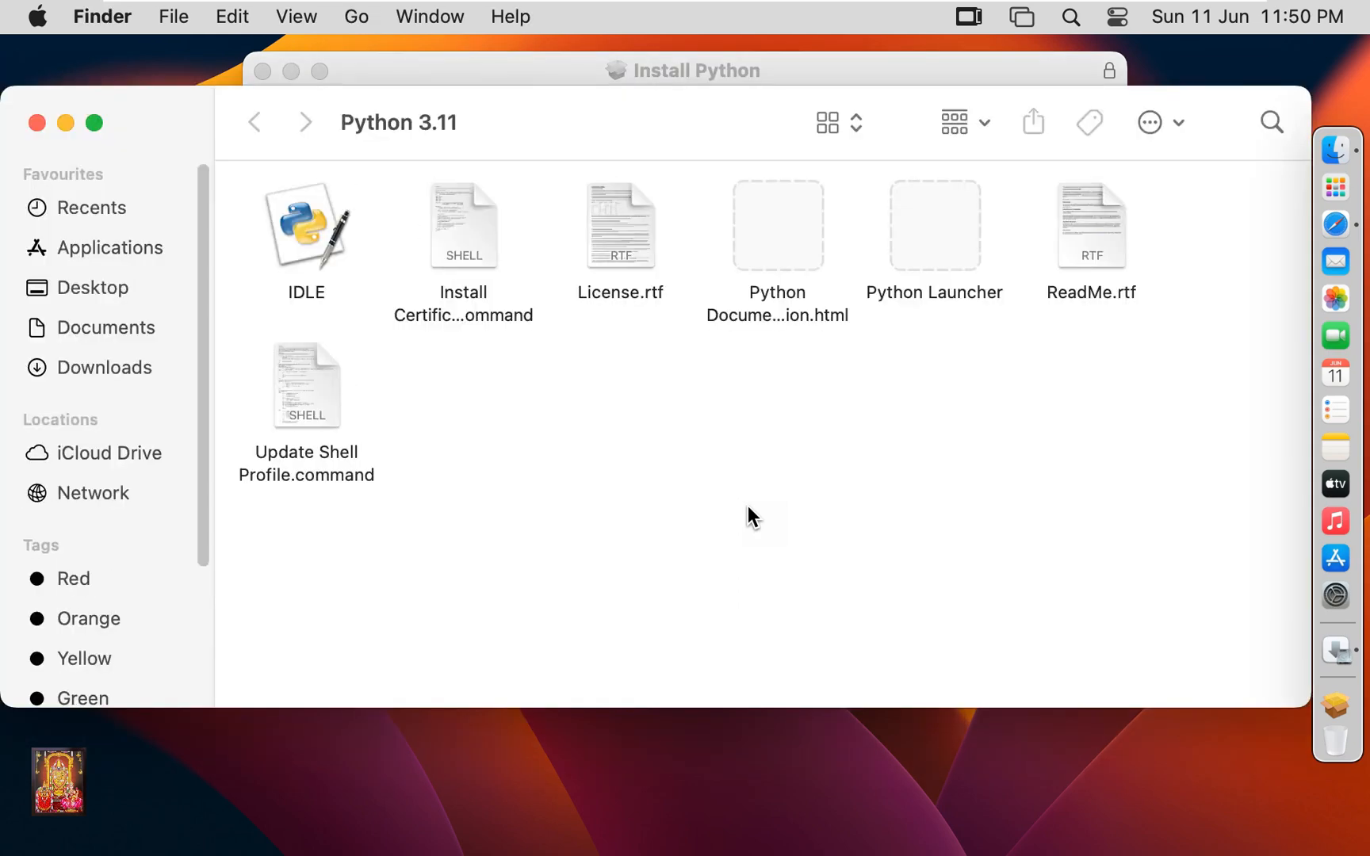
# Run Update Shell Profile.command from the Python 3.11 folder
pyautogui.rightClick(306, 386)
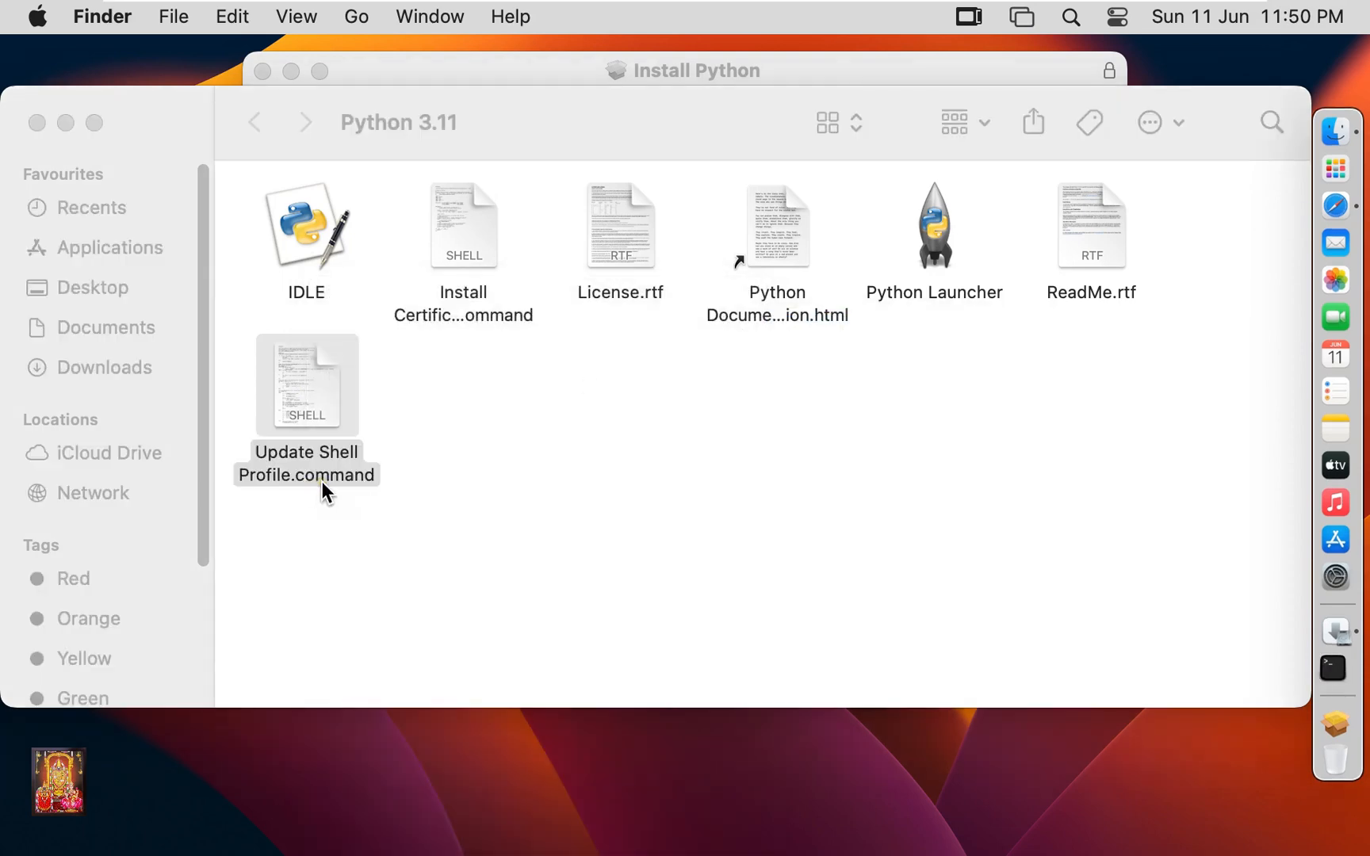
pyautogui.doubleClick(306, 384)
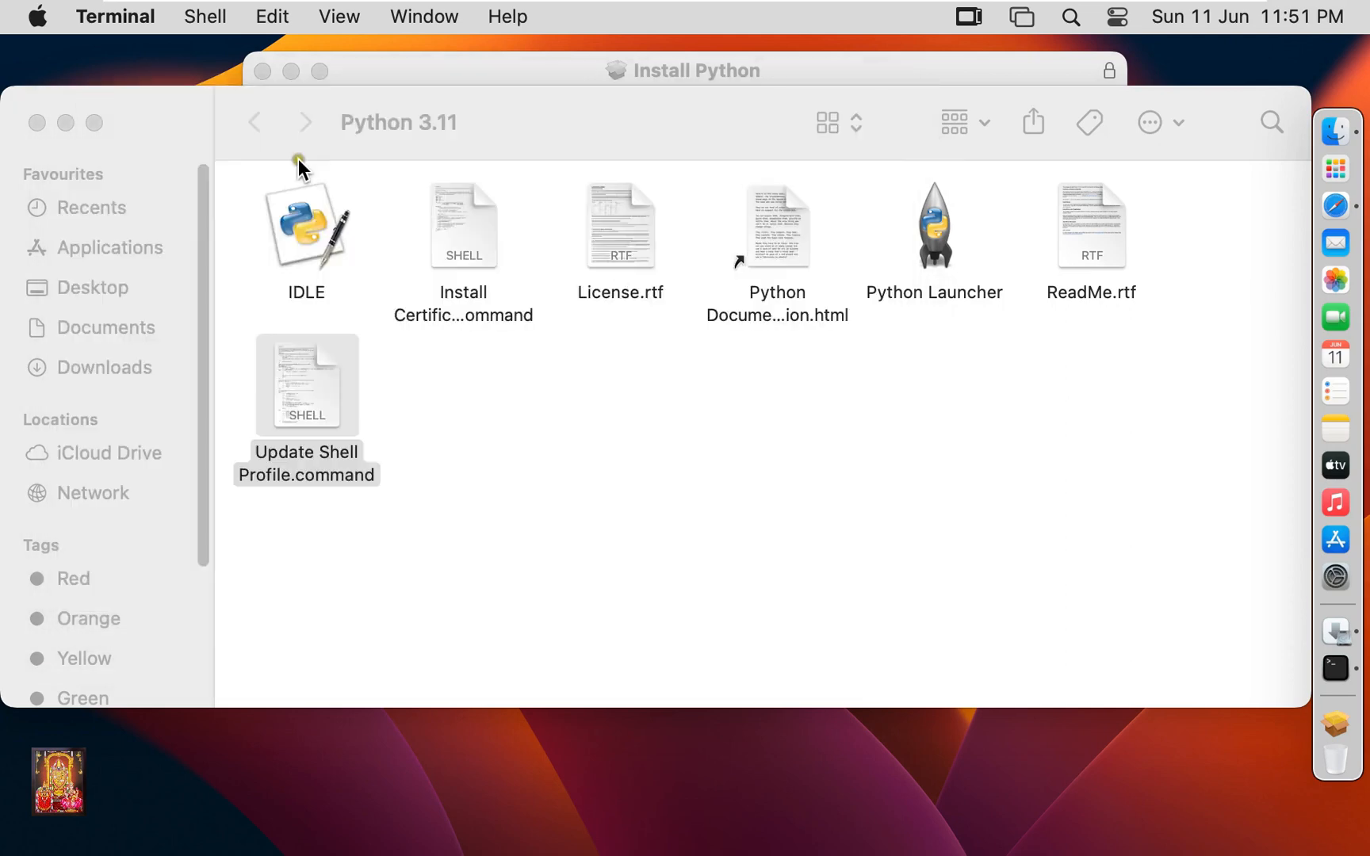
# Run Install Certificates.command in Terminal, then close the finished Terminal window
pyautogui.rightClick(462, 225)
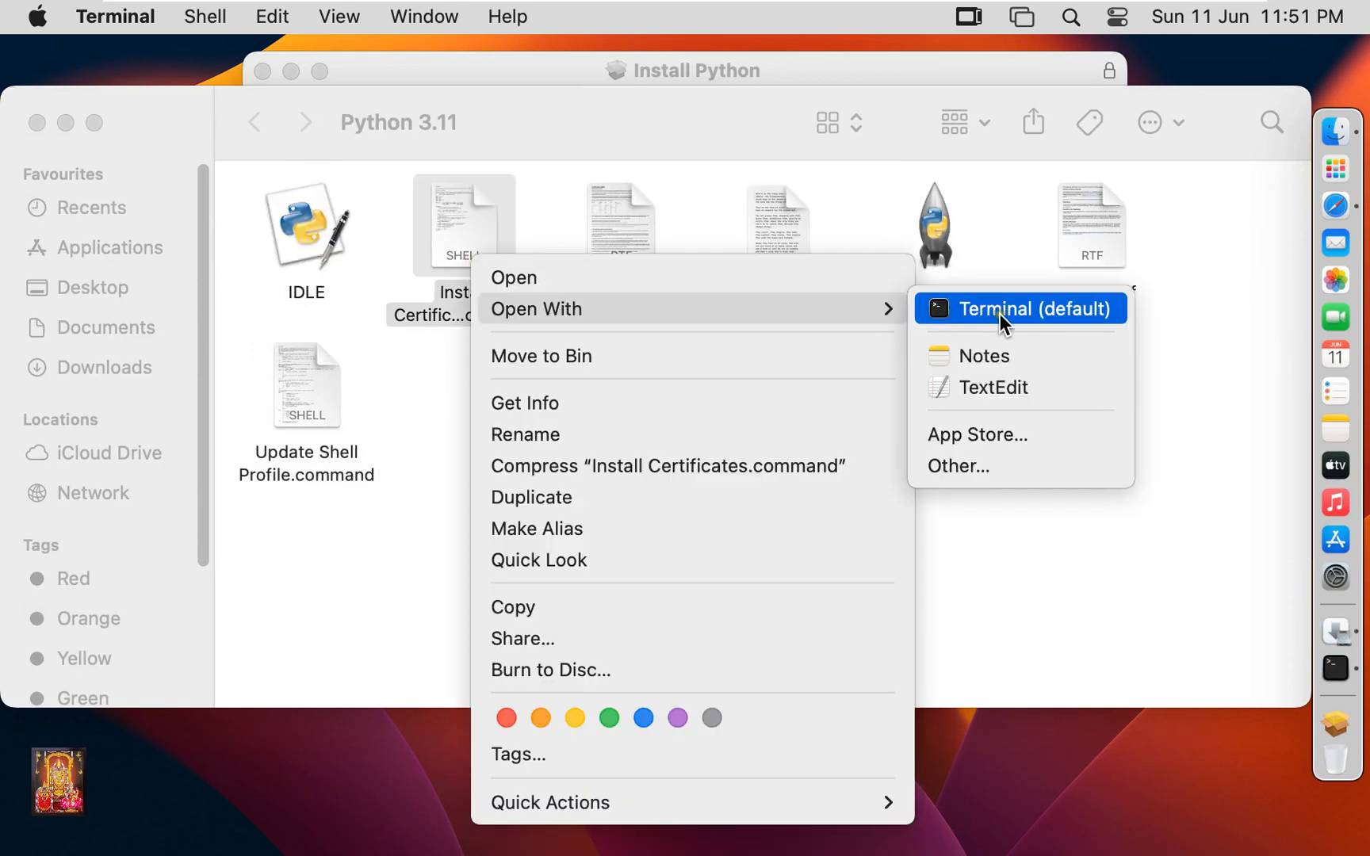
pyautogui.click(1030, 308)
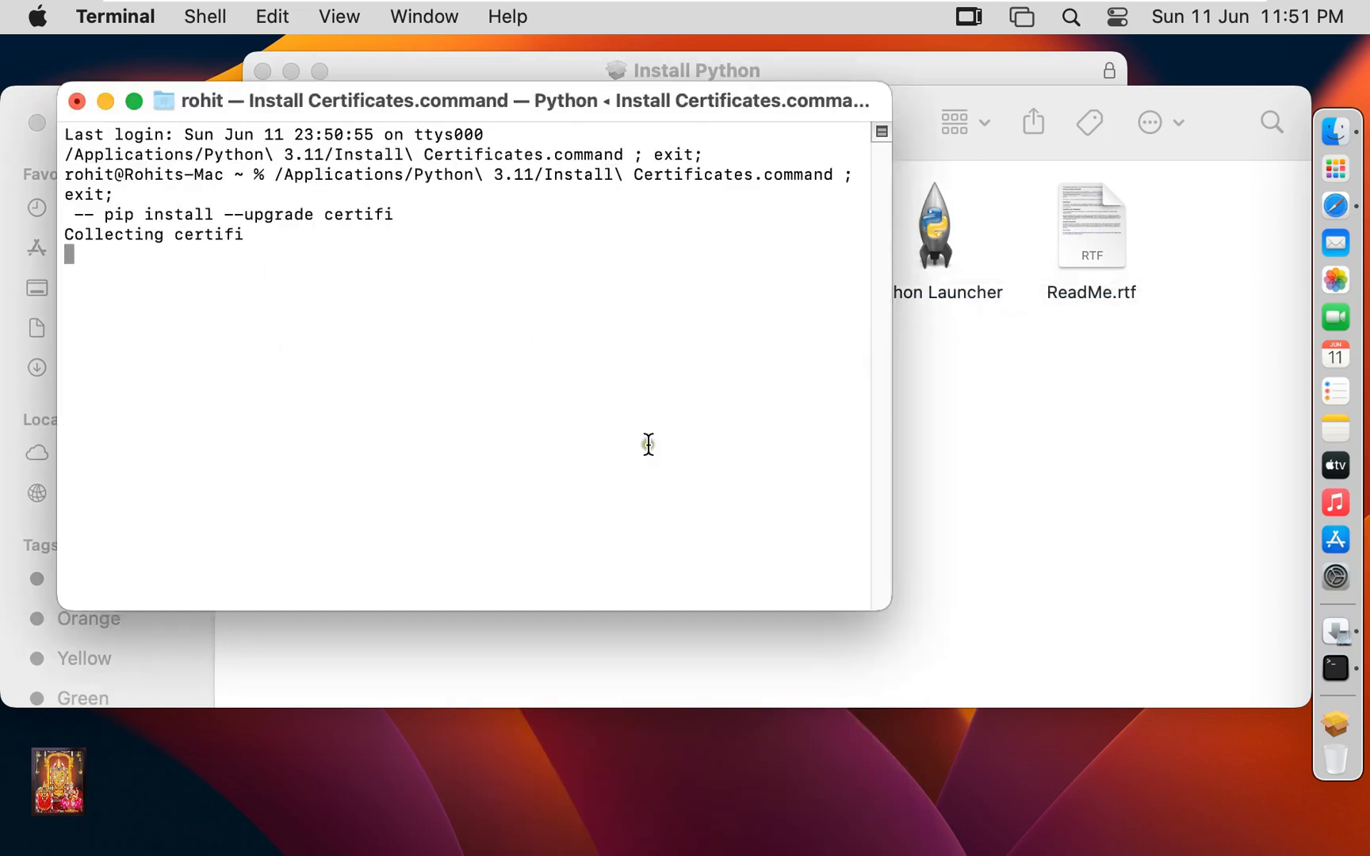
pyautogui.moveTo(696, 459)
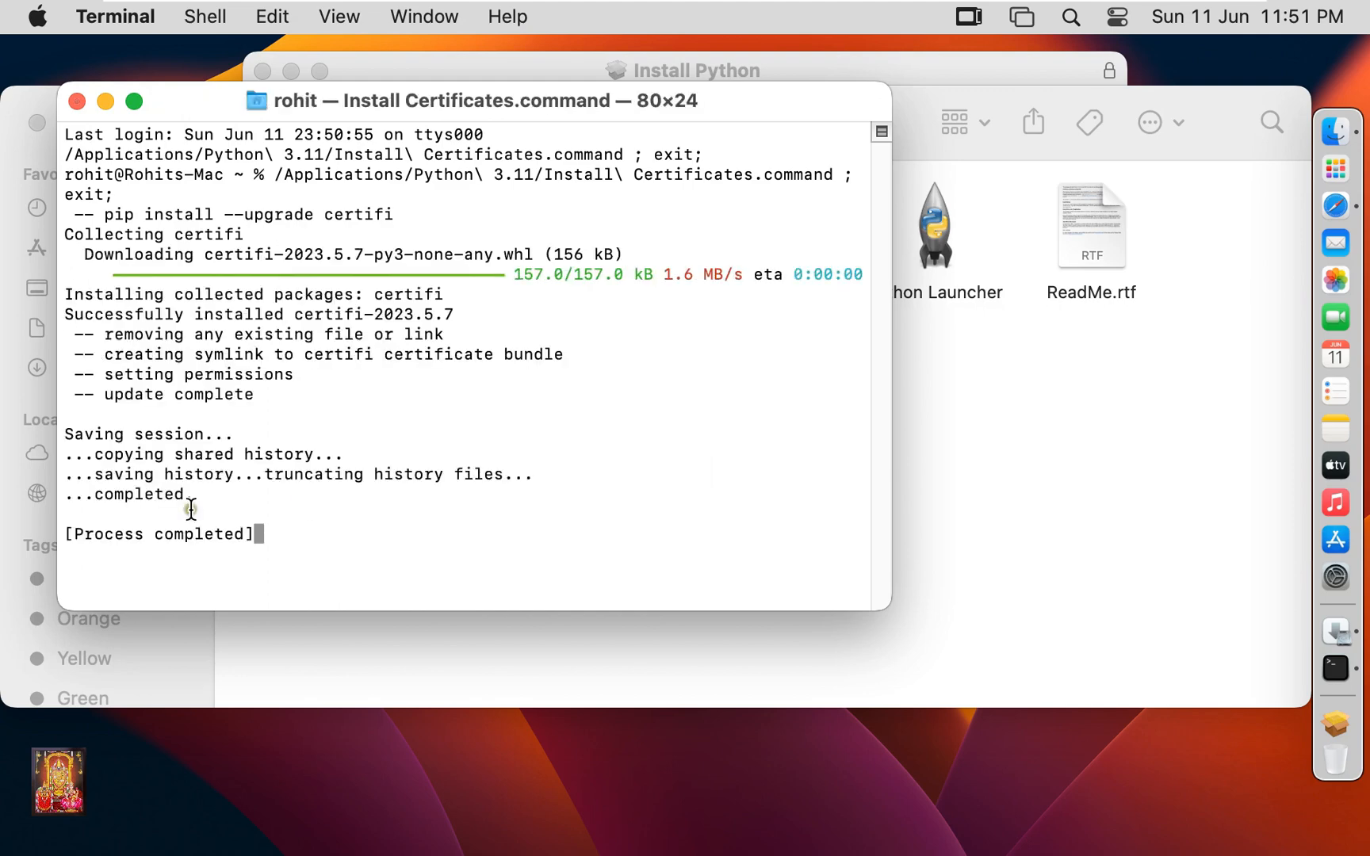
pyautogui.click(77, 102)
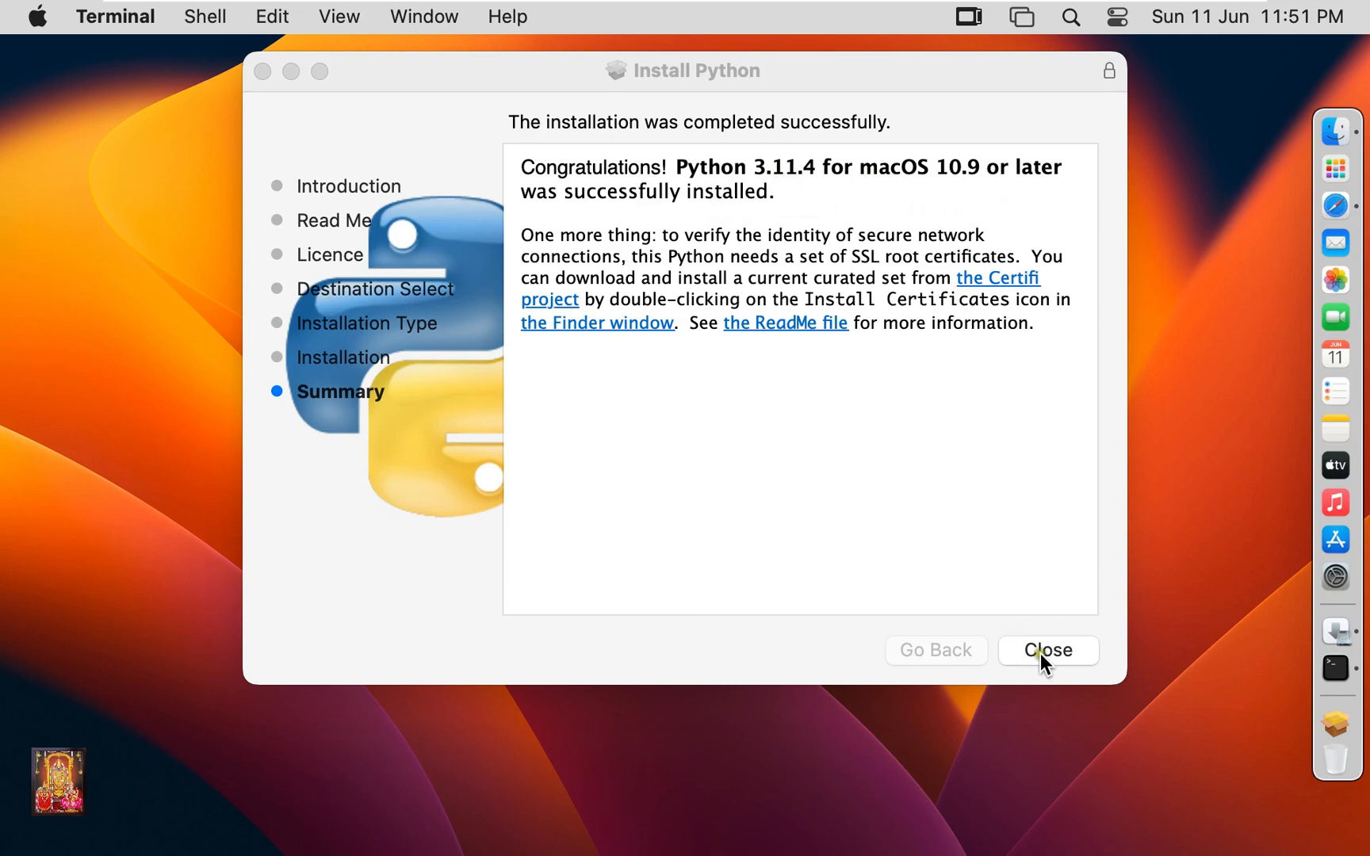
# Close the Installer summary and keep the Python package rather than moving it to Bin
pyautogui.click(1046, 650)
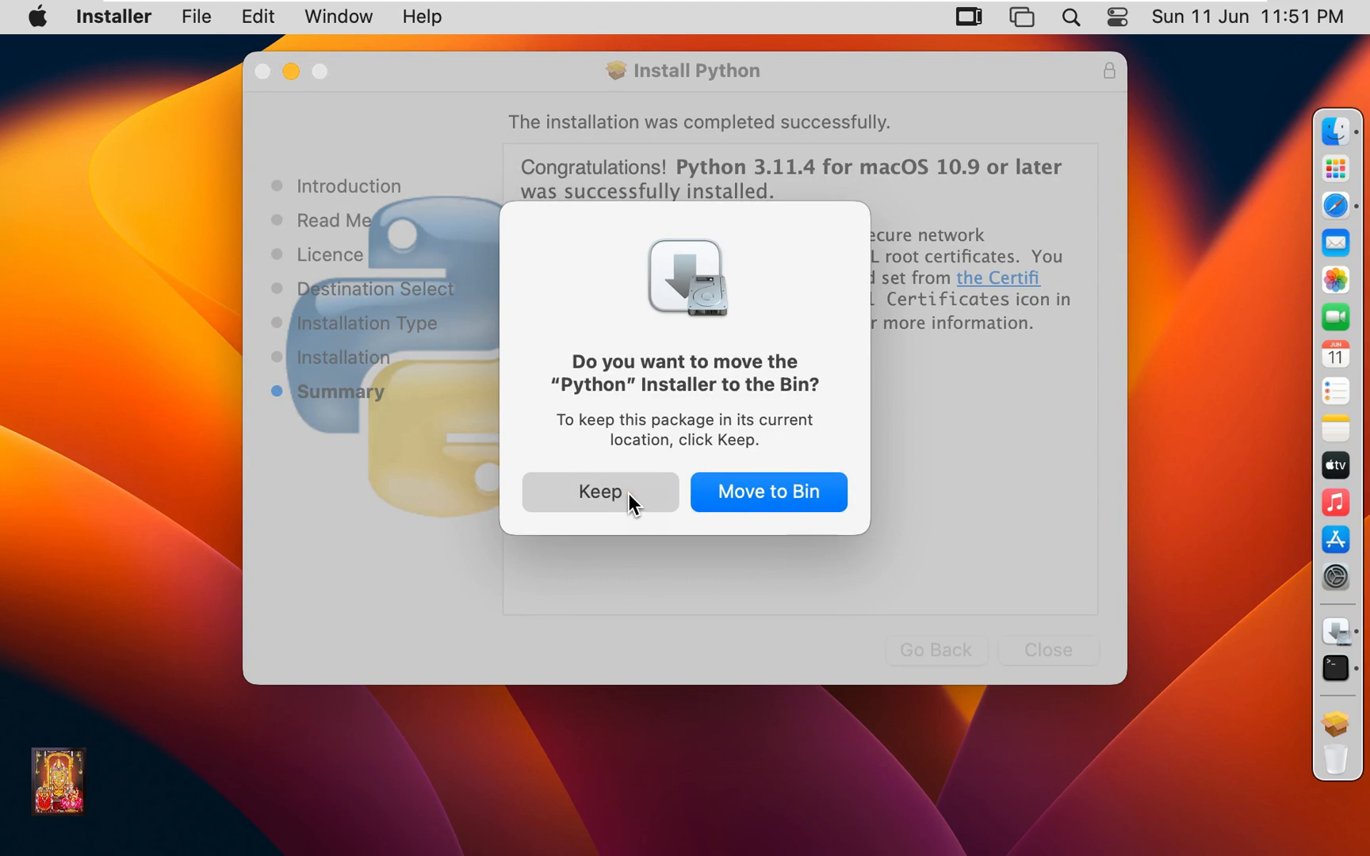
pyautogui.click(600, 490)
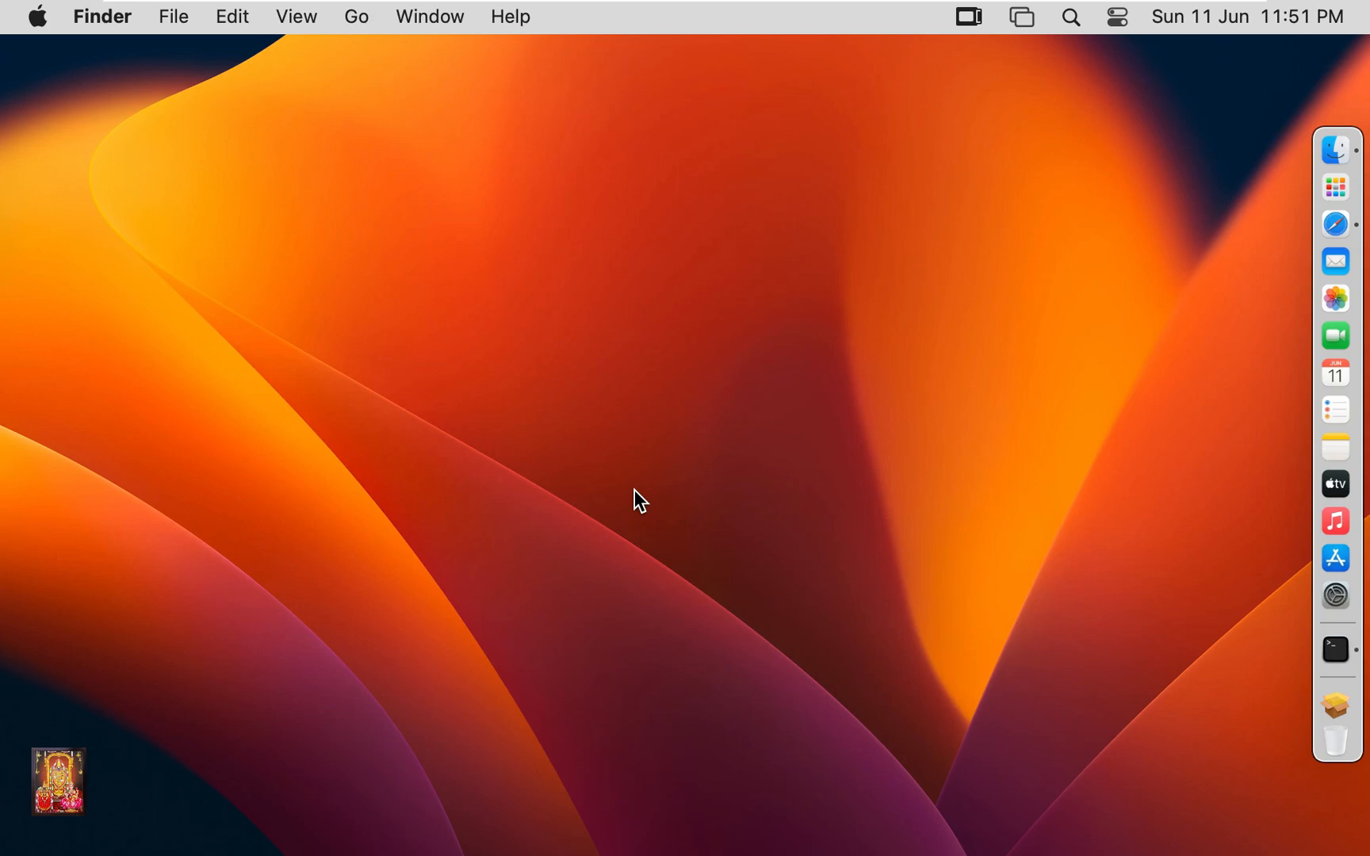
pyautogui.moveTo(785, 523)
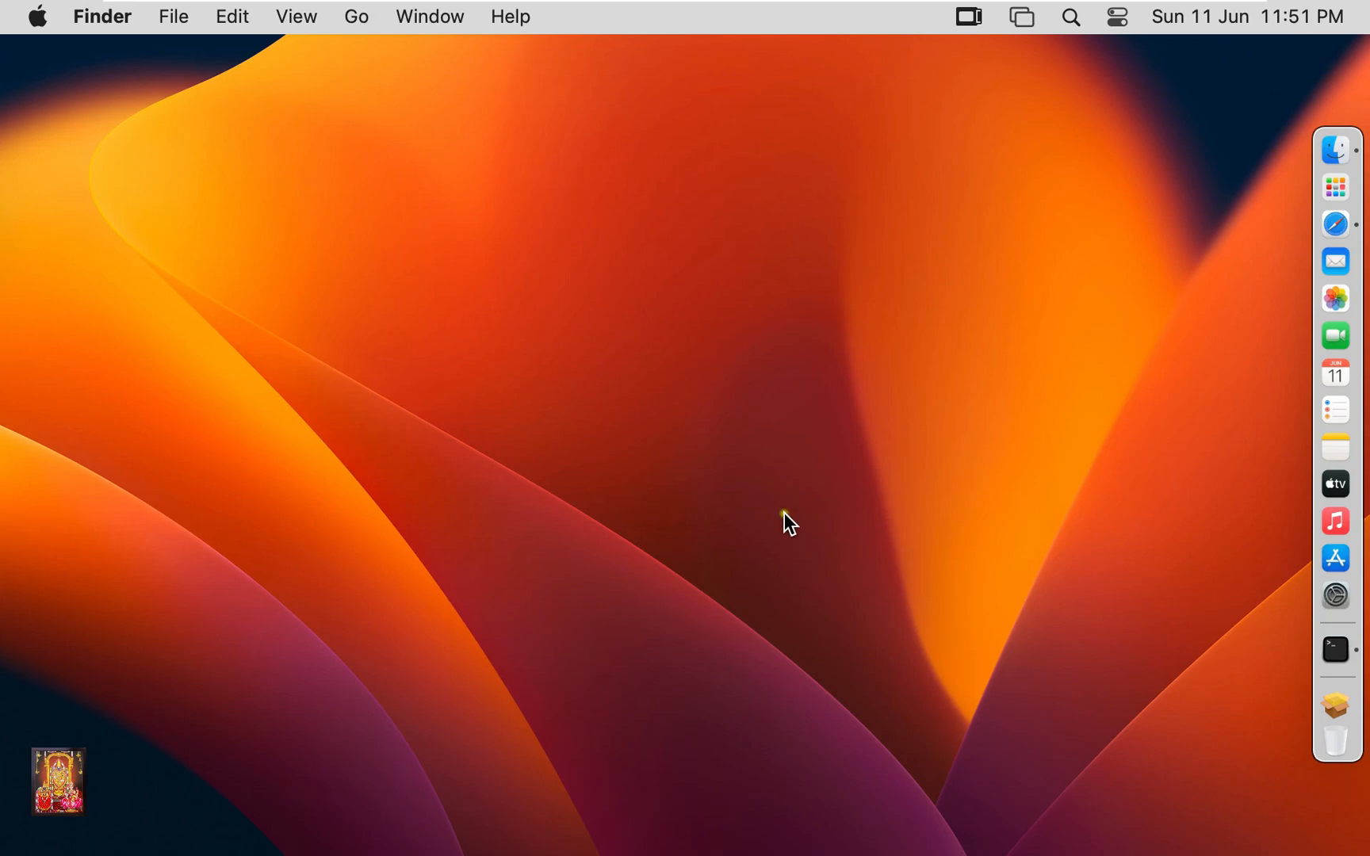
# Run python3 --version in a new Terminal and highlight the output Python 3.11.4
pyautogui.click(1334, 648)
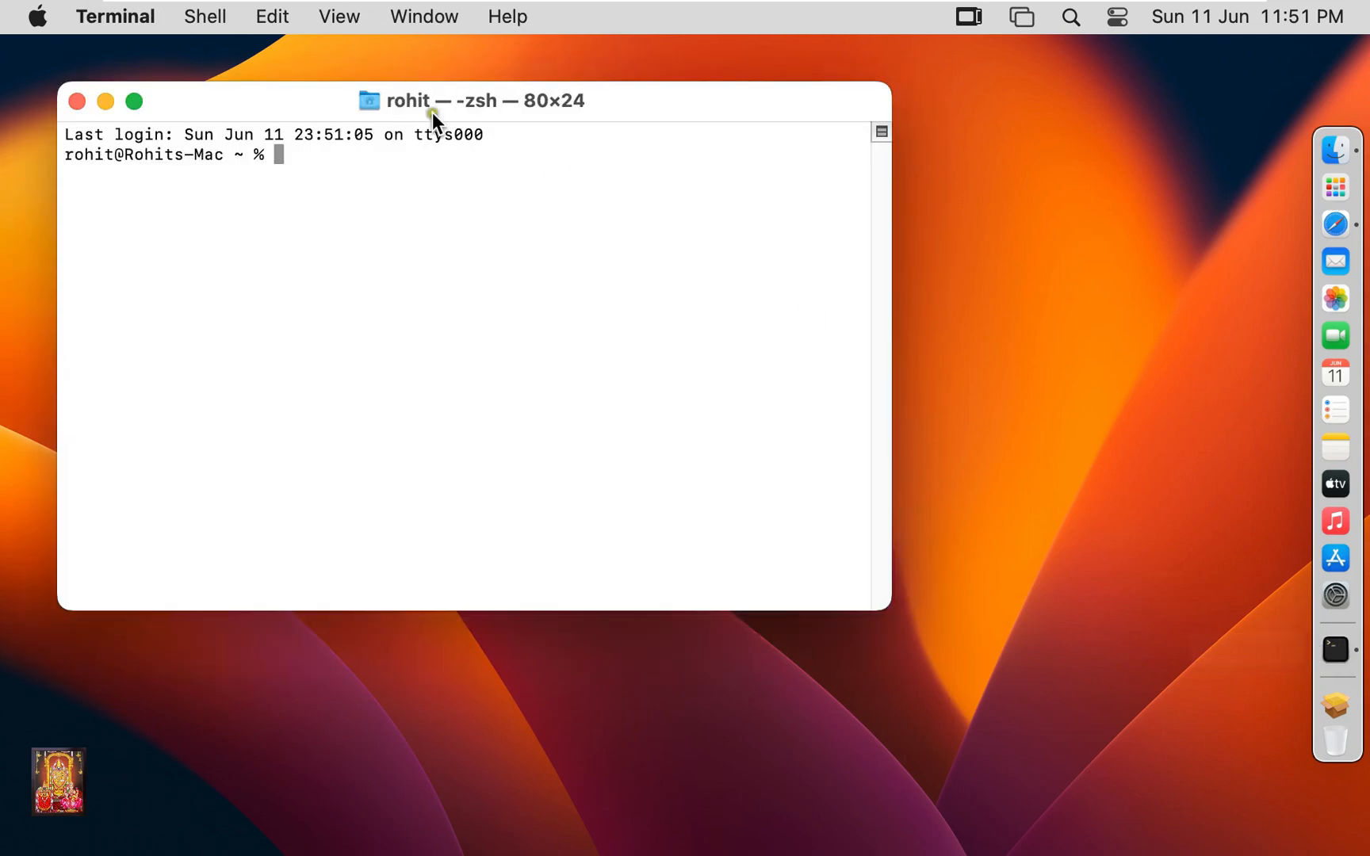
pyautogui.moveTo(406, 109)
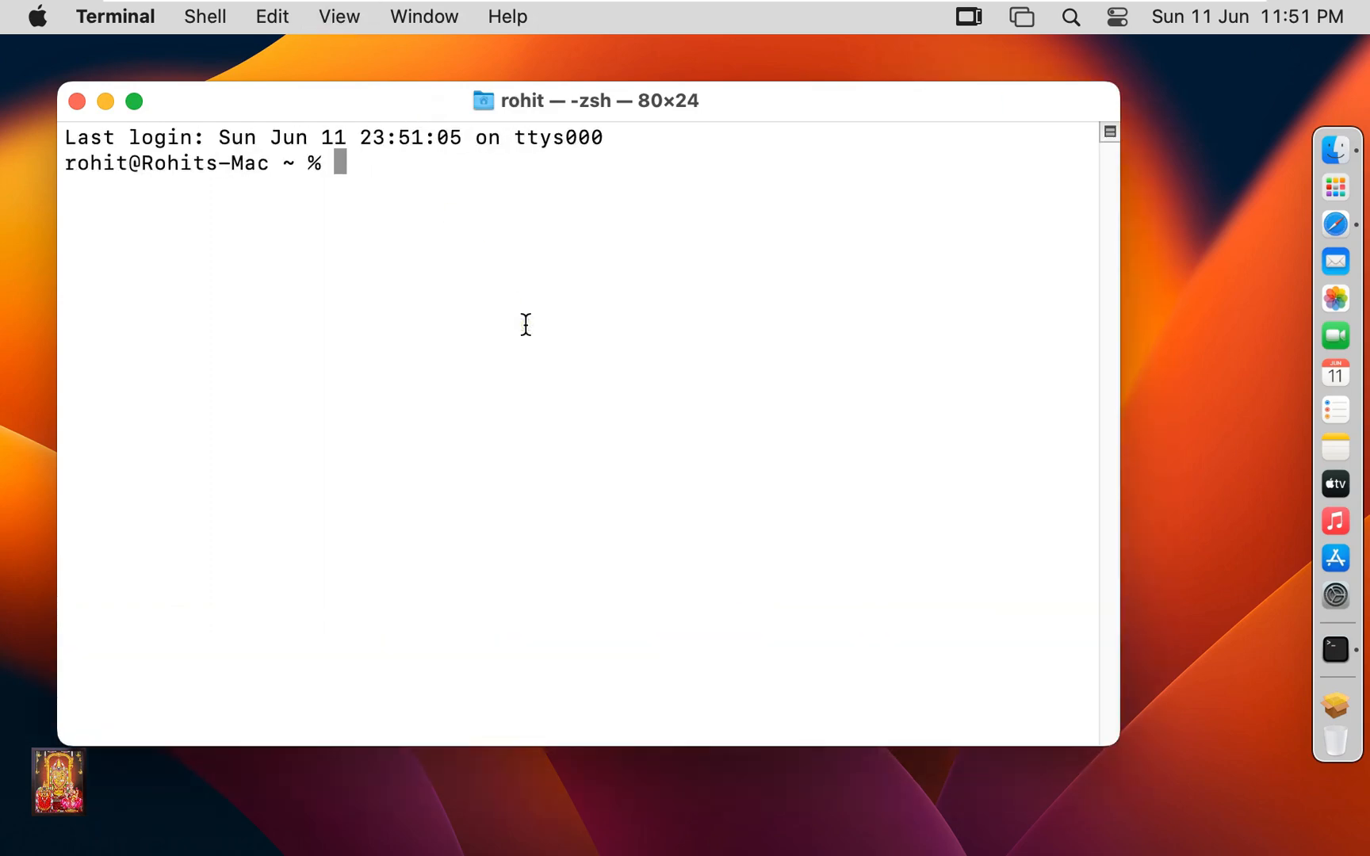
pyautogui.write('pytho')
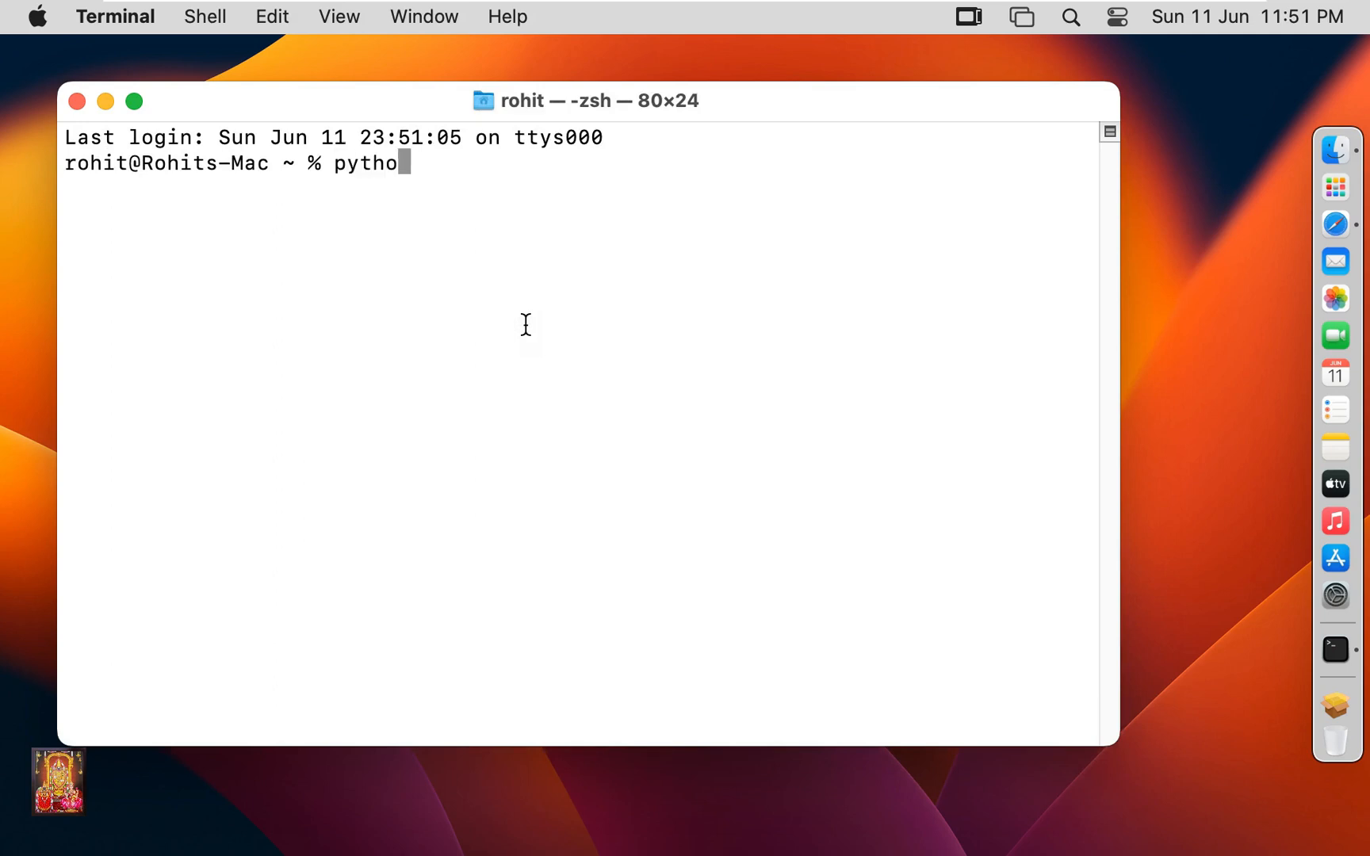
pyautogui.write('n3')
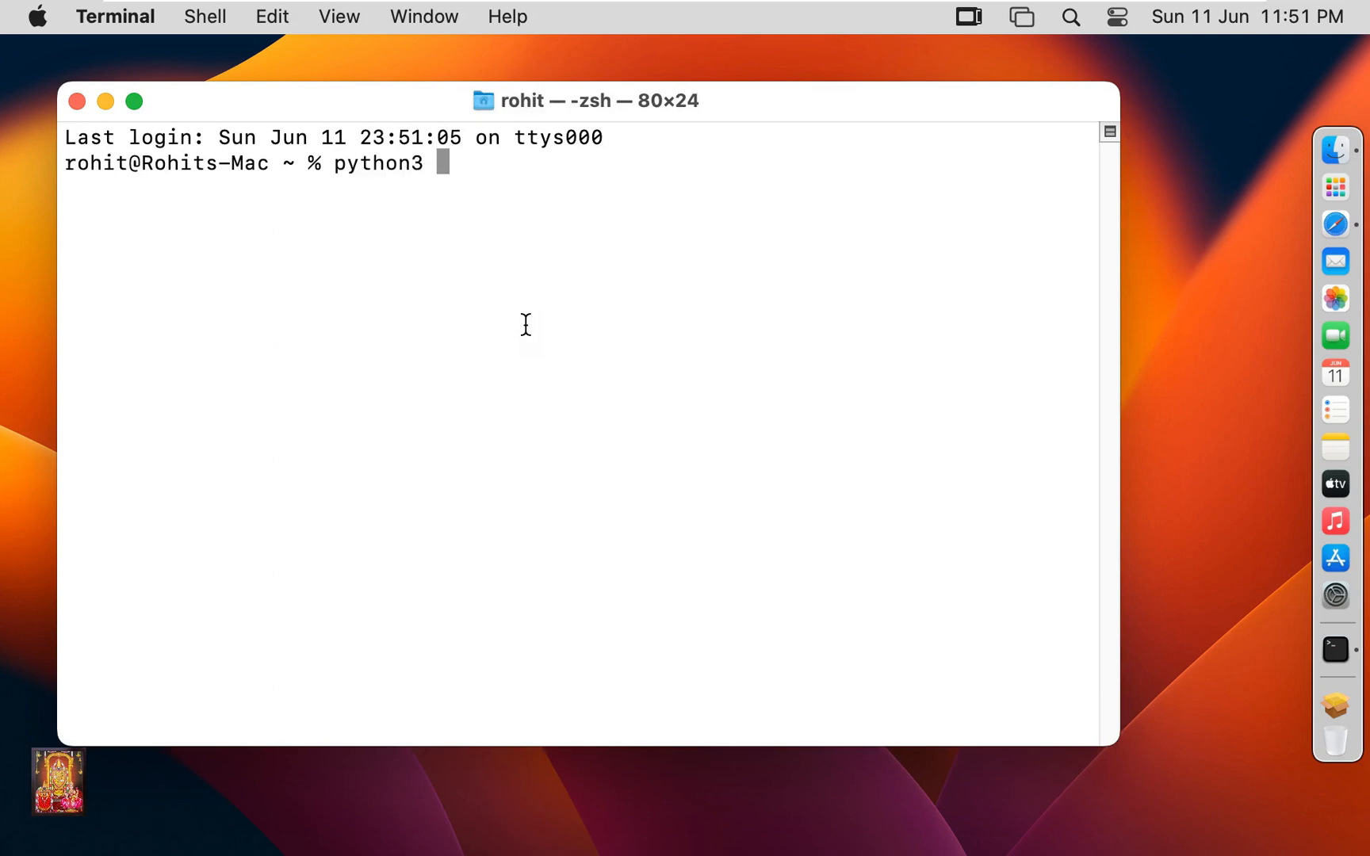
pyautogui.write('--version')
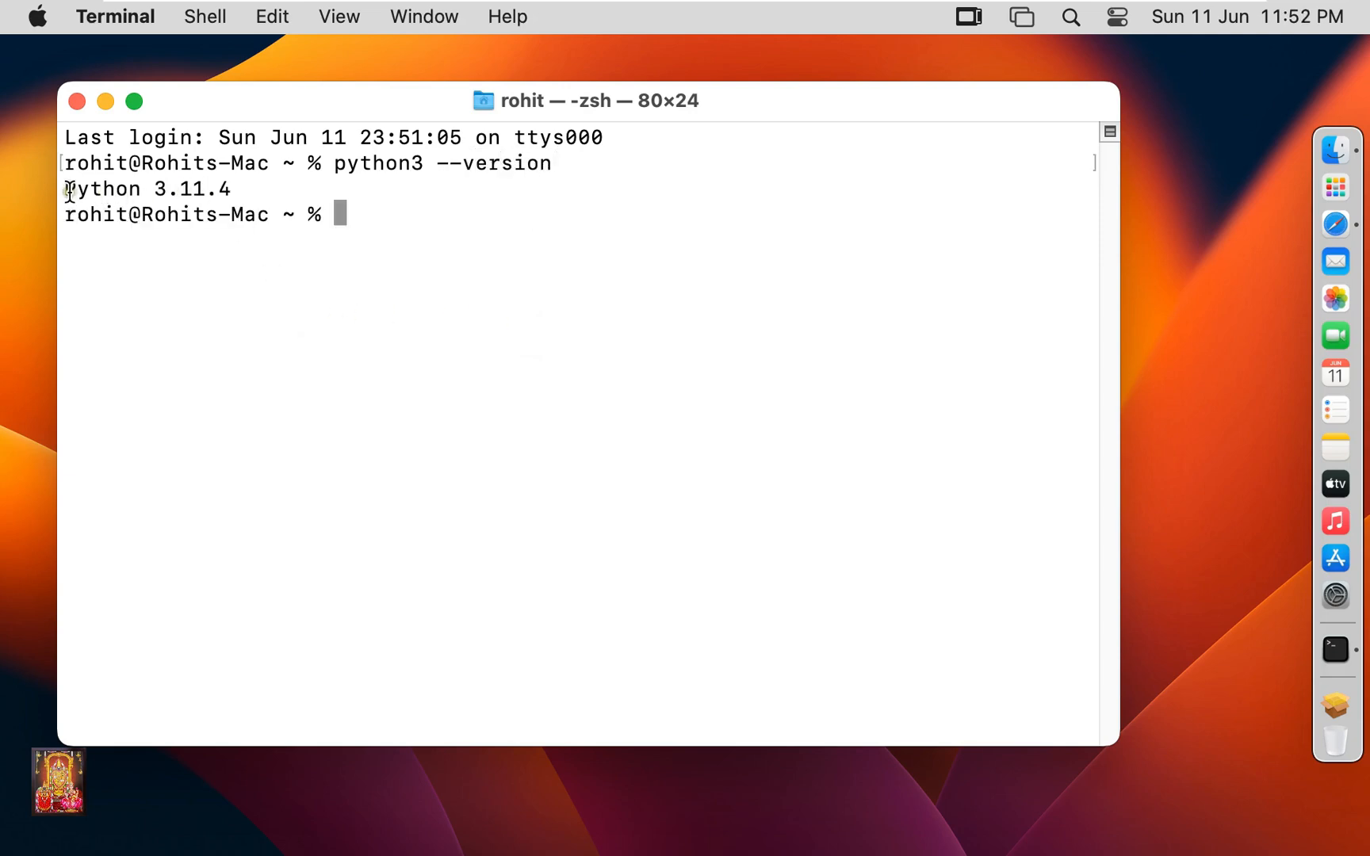
pyautogui.doubleClick(147, 189)
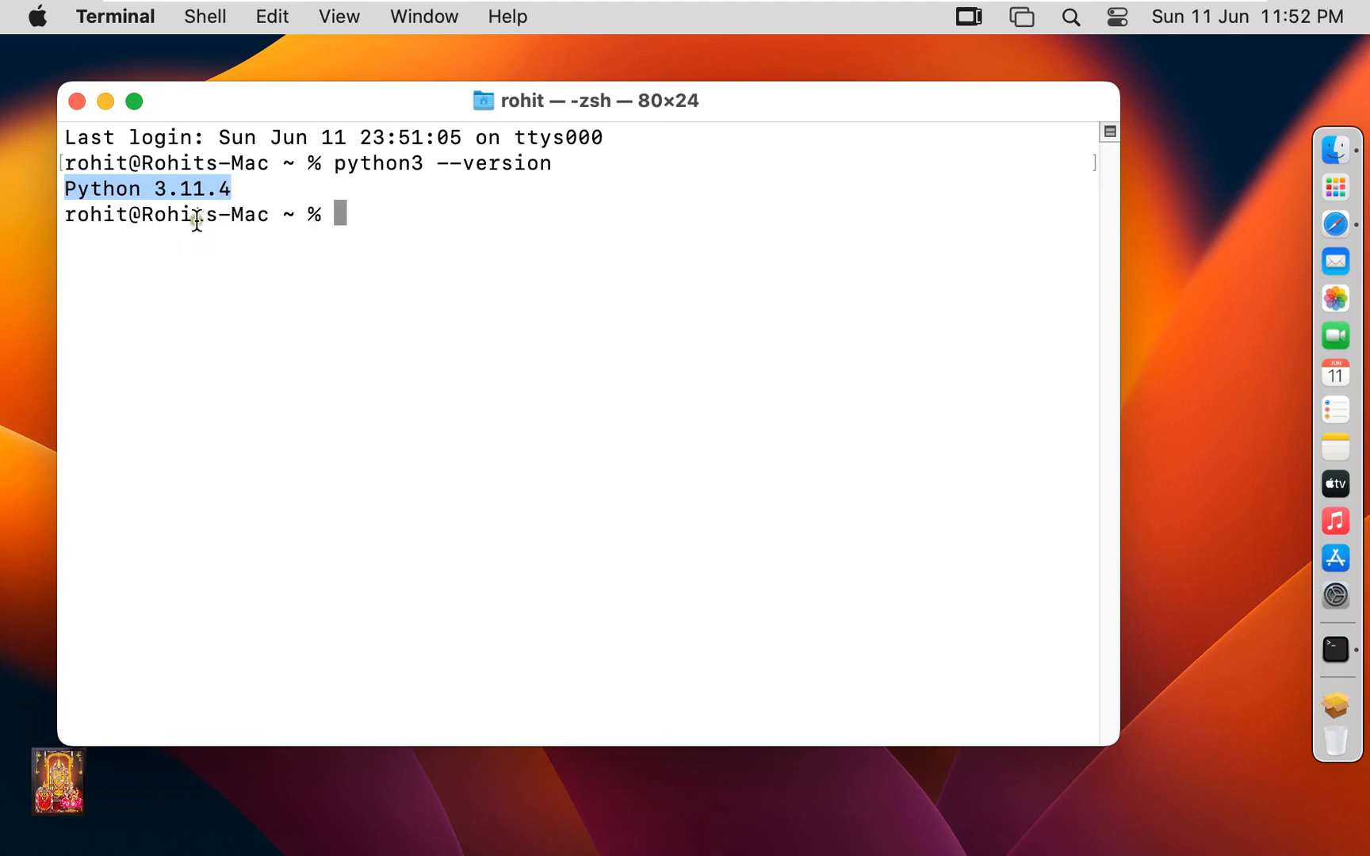